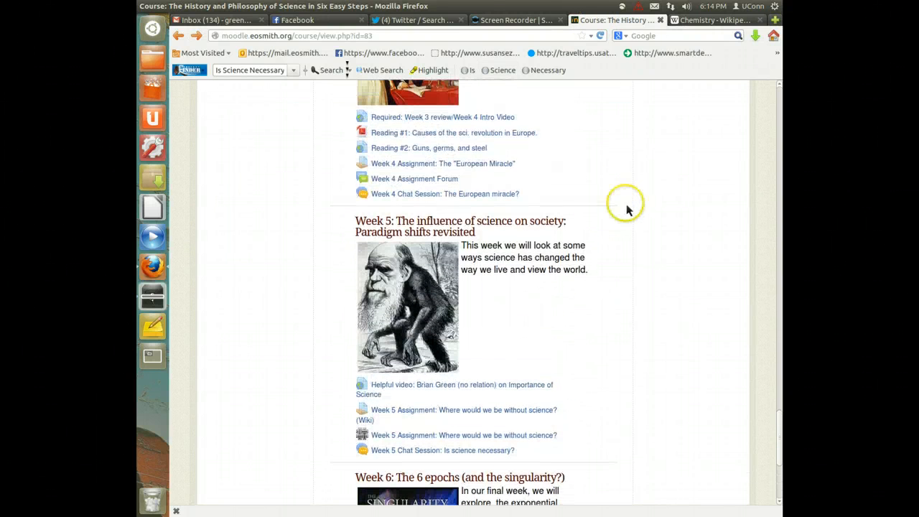
- Open the Week 5 'Where would we be without science?' wiki and view its History
{"action": "scroll", "scroll_direction": "down", "scroll_amount": 3}
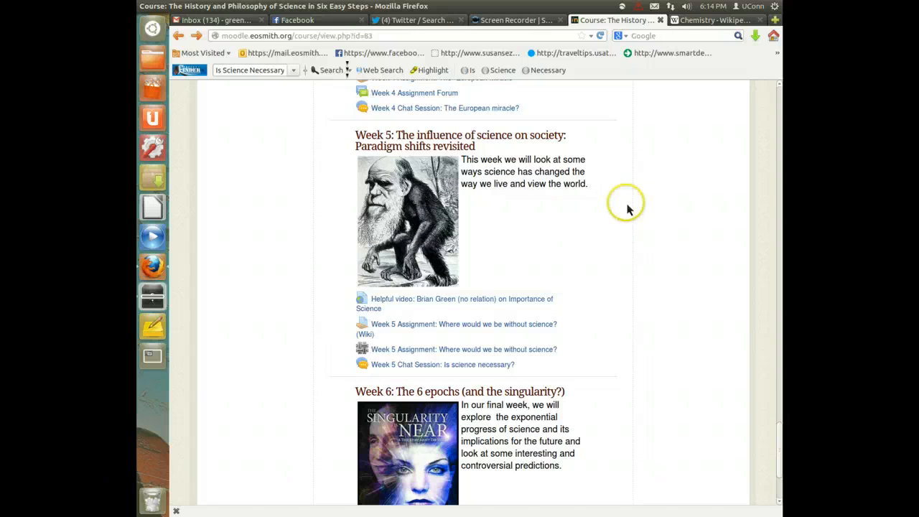
{"action": "mouse_move", "coordinate": [558, 270]}
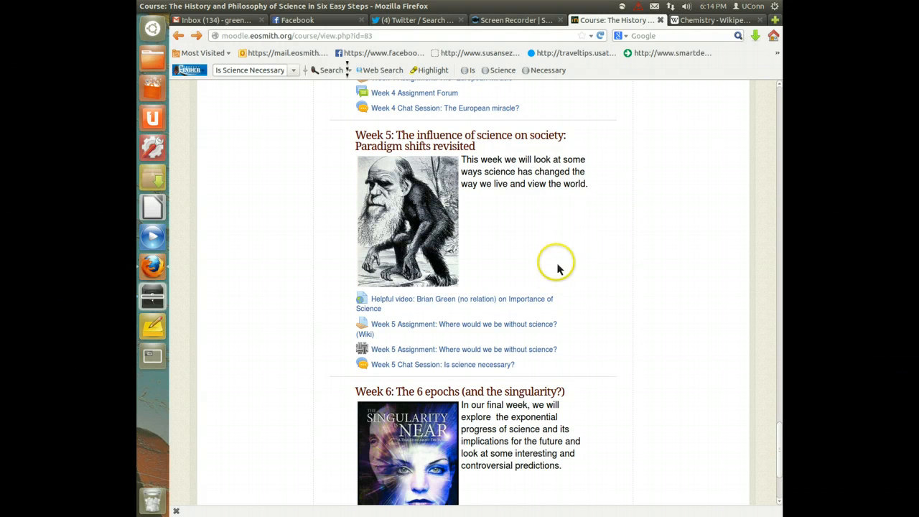
{"action": "mouse_move", "coordinate": [450, 304]}
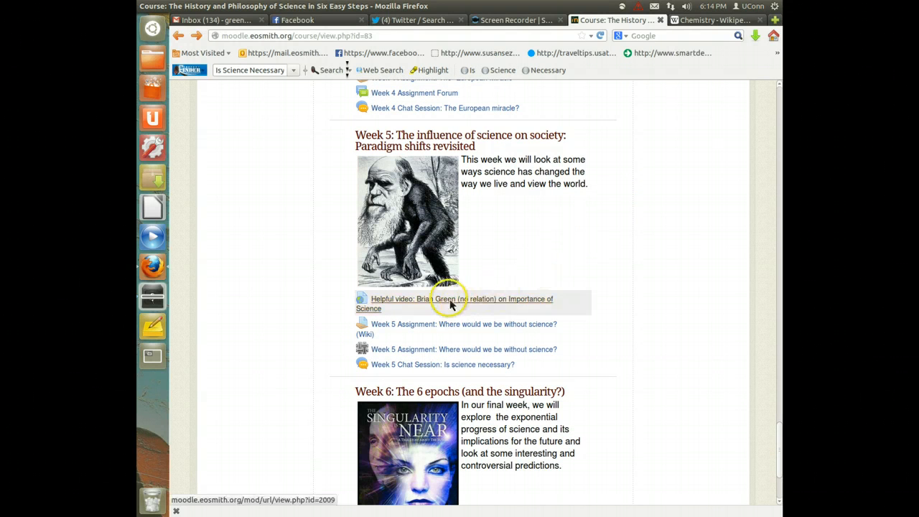
{"action": "mouse_move", "coordinate": [465, 331]}
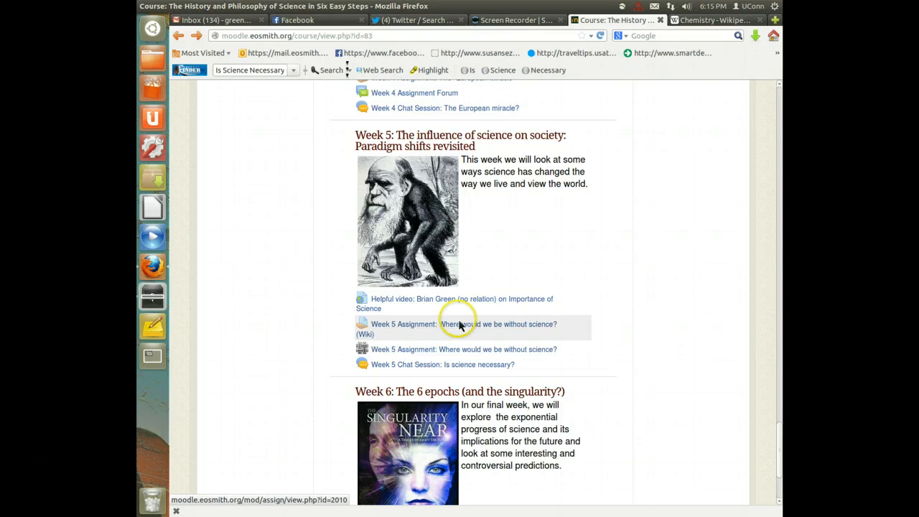
{"action": "mouse_move", "coordinate": [389, 330]}
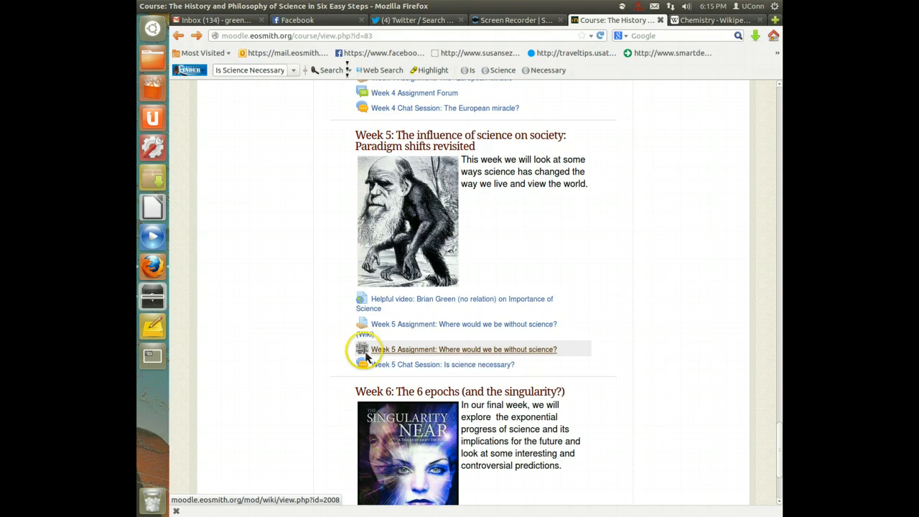
{"action": "mouse_move", "coordinate": [390, 356]}
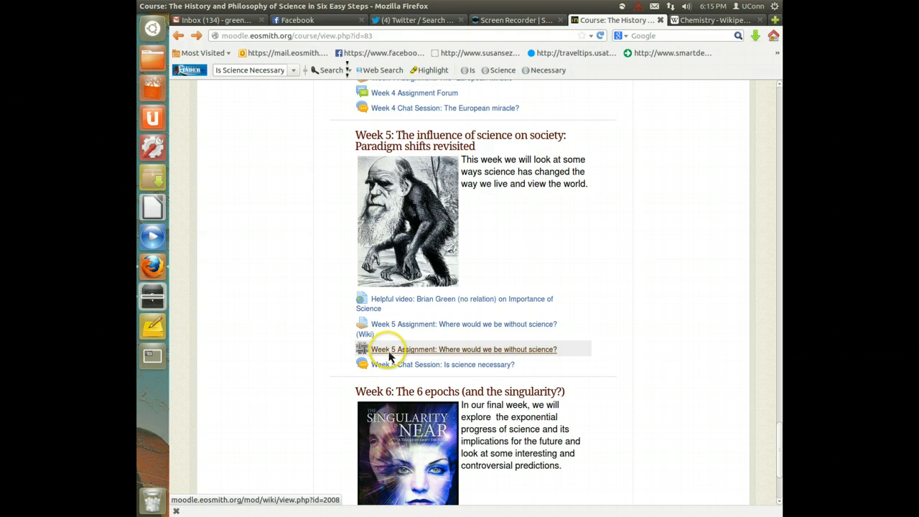
{"action": "left_click", "coordinate": [455, 348]}
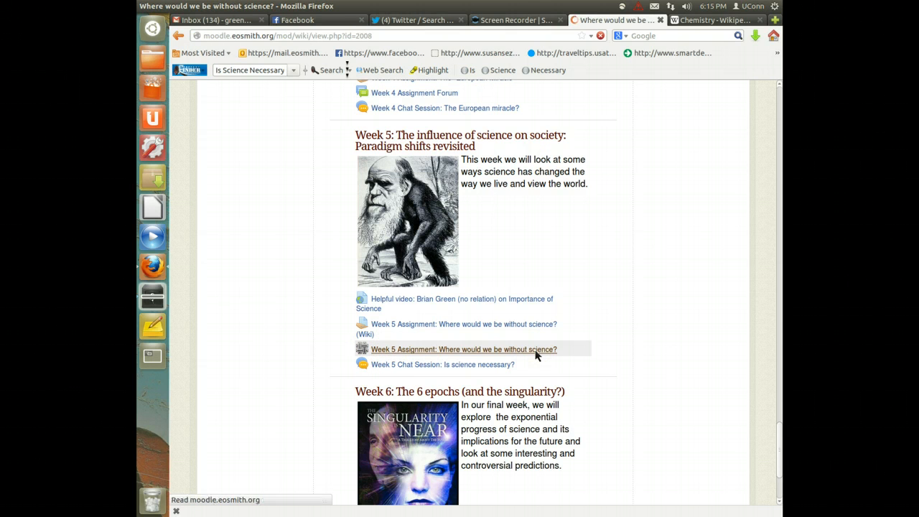
{"action": "left_click", "coordinate": [463, 349]}
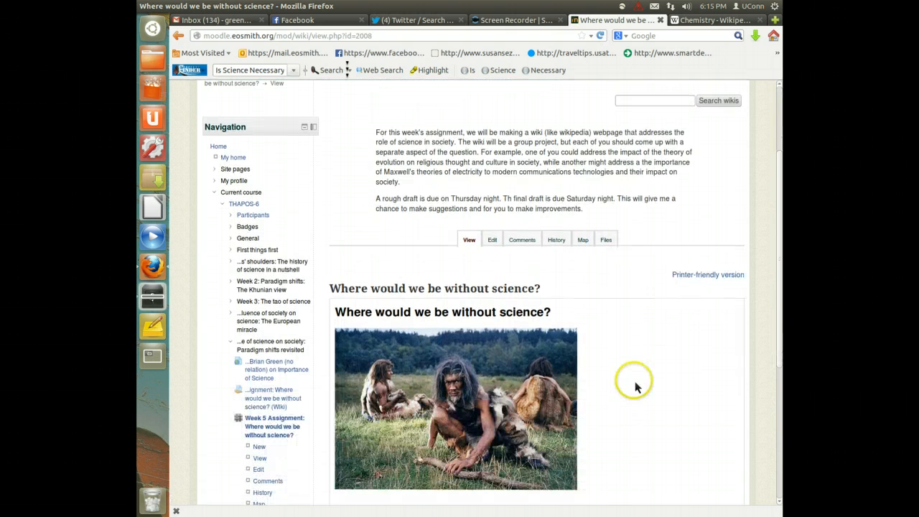
{"action": "scroll", "scroll_direction": "down", "scroll_amount": 3}
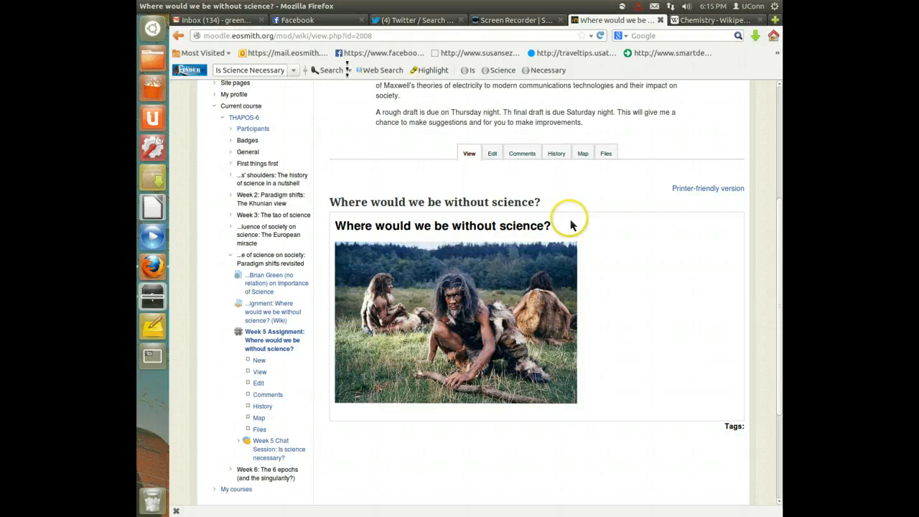
{"action": "mouse_move", "coordinate": [670, 394]}
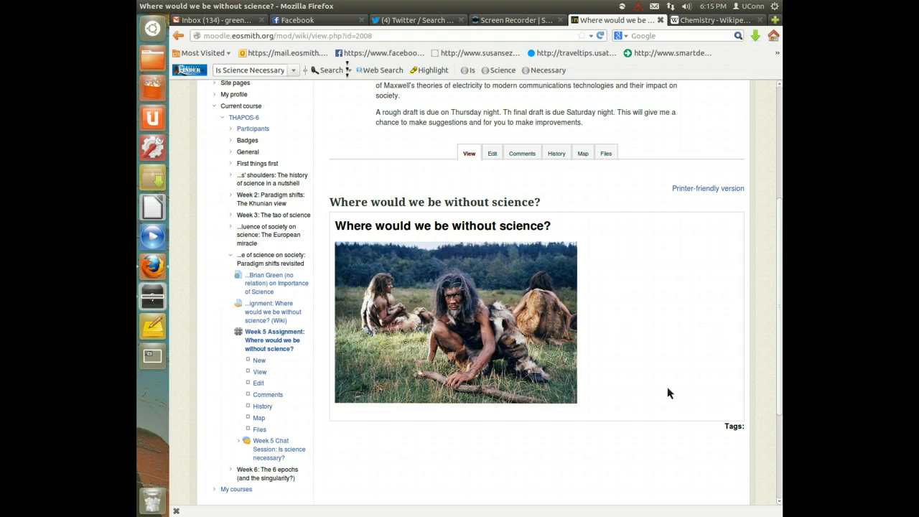
{"action": "mouse_move", "coordinate": [558, 203]}
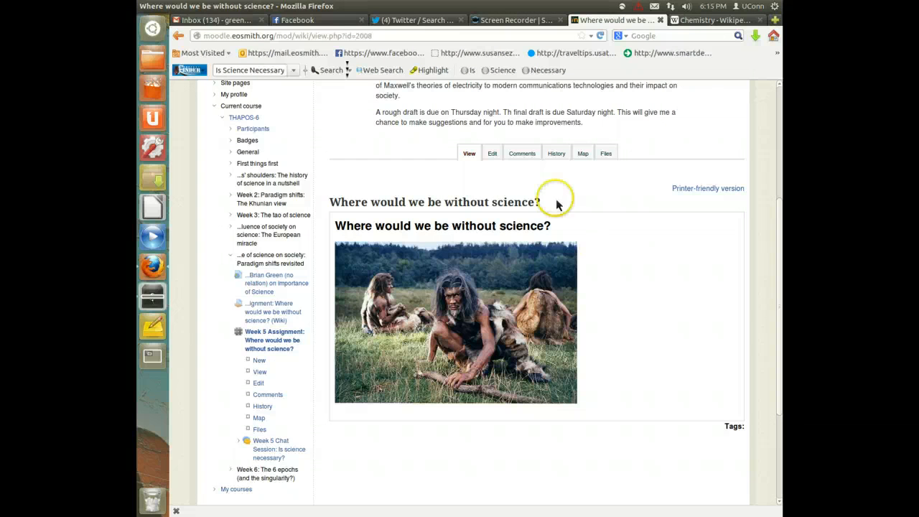
{"action": "mouse_move", "coordinate": [557, 155]}
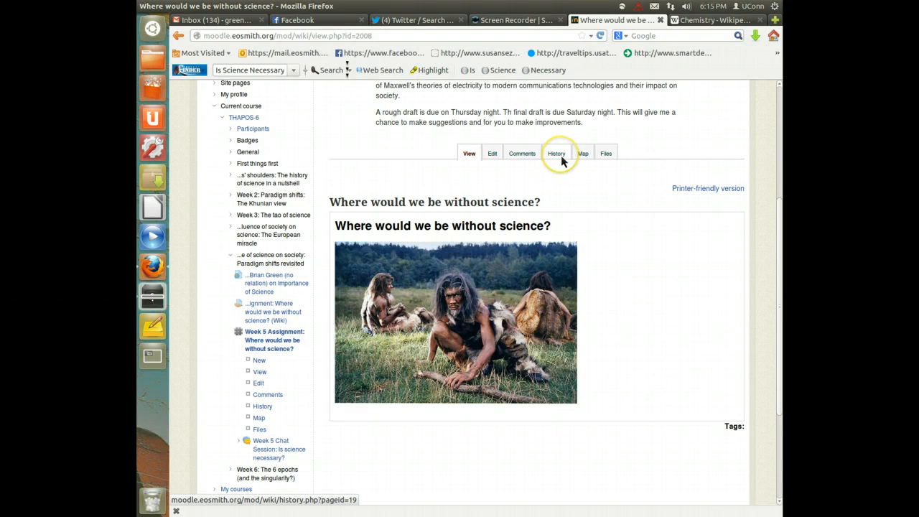
{"action": "left_click", "coordinate": [556, 153]}
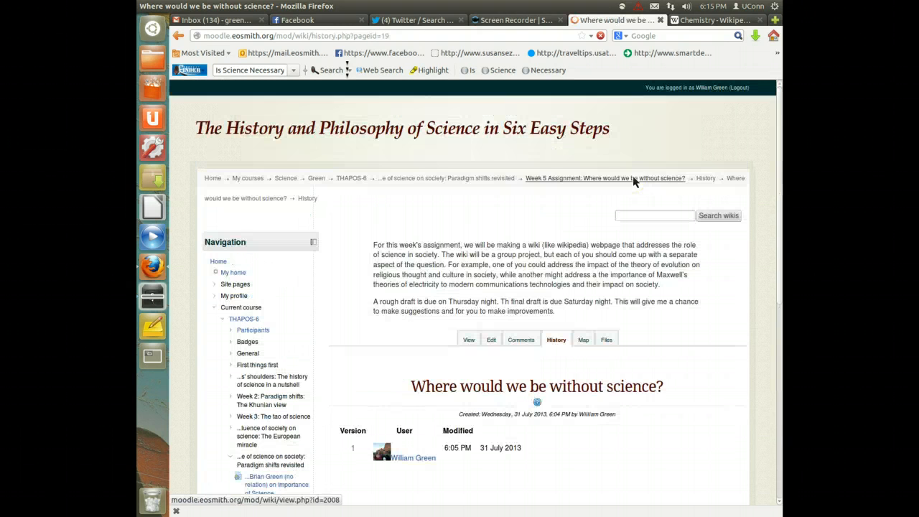
{"action": "scroll", "scroll_direction": "down", "scroll_amount": 3}
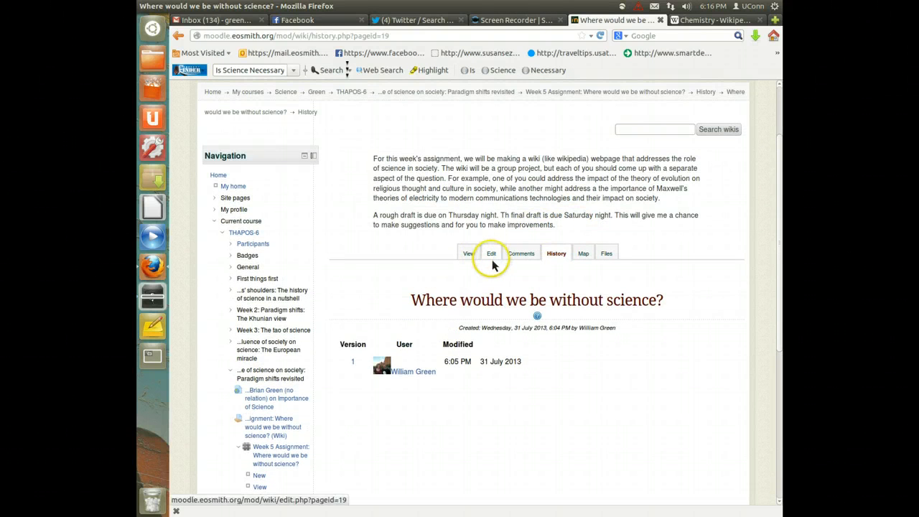
- Edit the wiki page with the editor switched to full-screen mode
{"action": "left_click", "coordinate": [491, 253]}
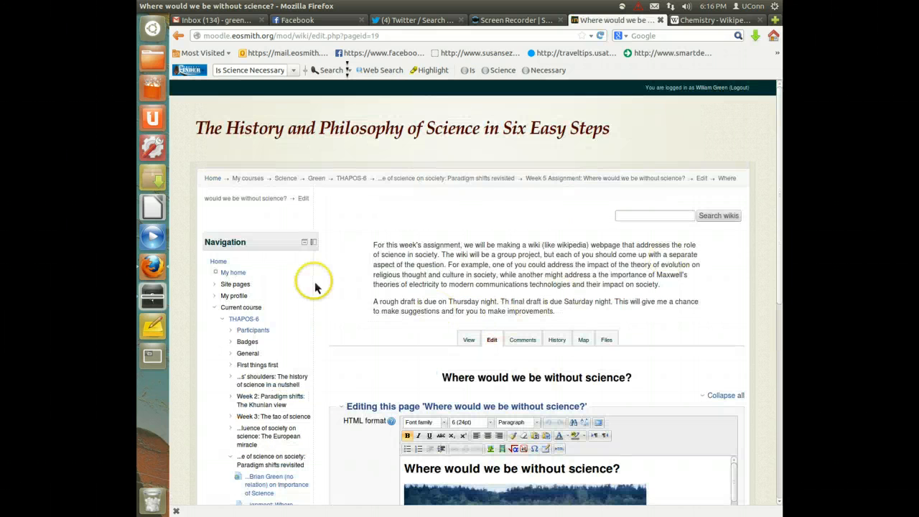
{"action": "scroll", "scroll_direction": "down", "scroll_amount": 3}
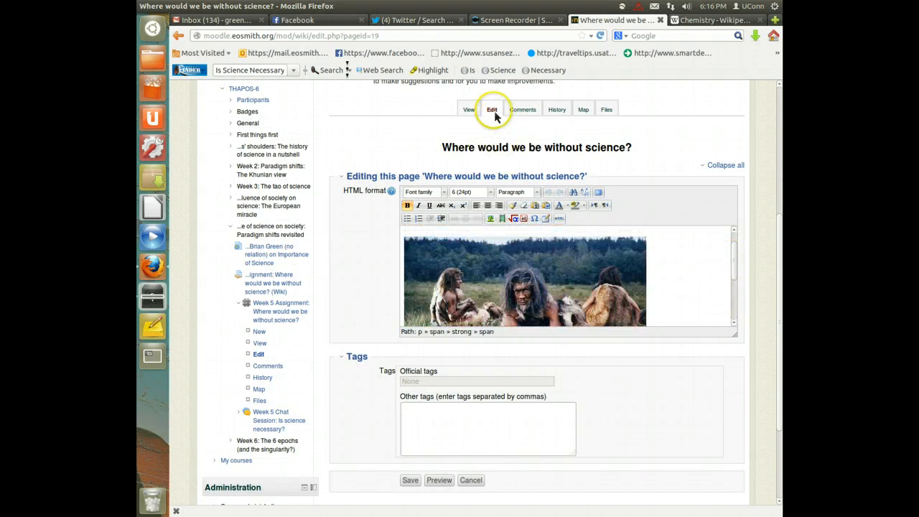
{"action": "mouse_move", "coordinate": [586, 205]}
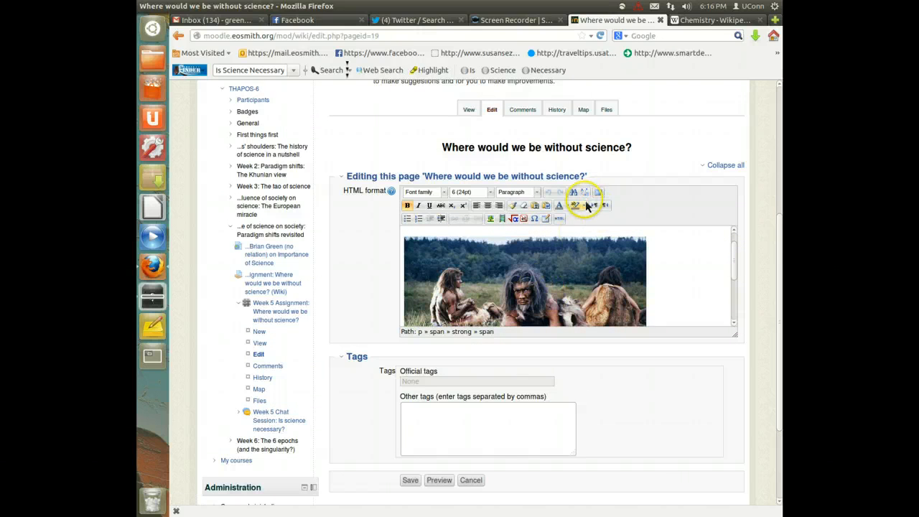
{"action": "mouse_move", "coordinate": [598, 192]}
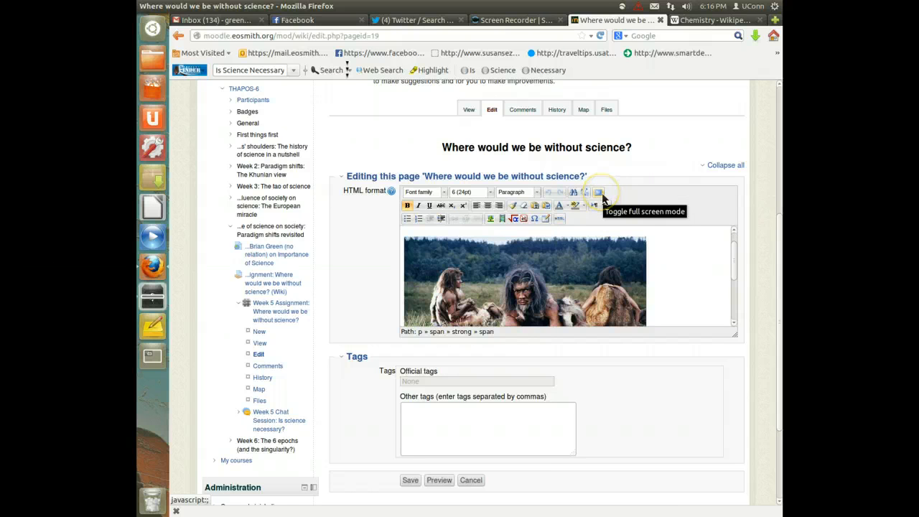
{"action": "left_click", "coordinate": [599, 192]}
{"action": "type", "text": "Without s"}
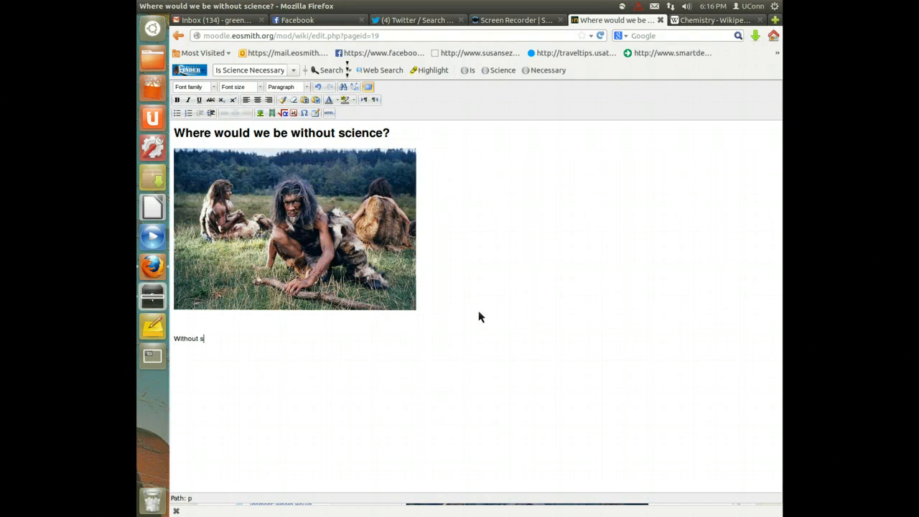
- Type 'Without science, there would be no cell phones' below the cavemen image
{"action": "type", "text": "cience, th"}
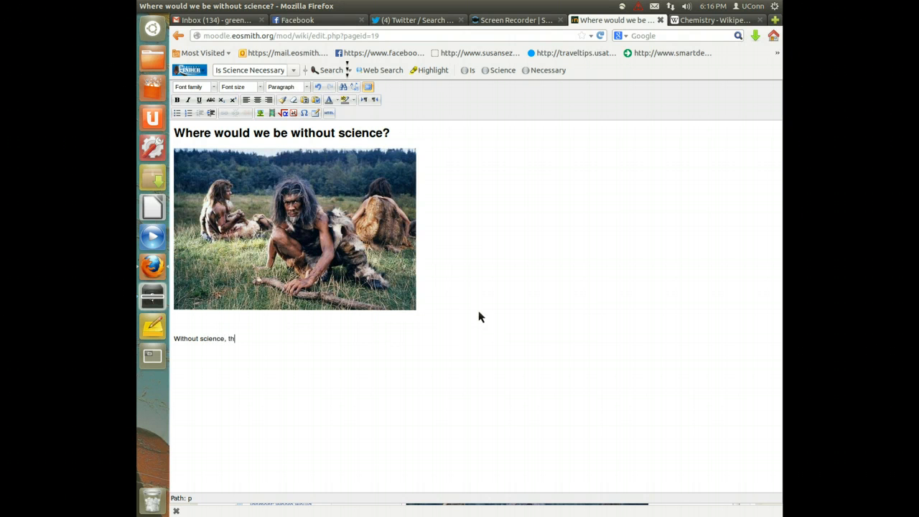
{"action": "type", "text": "ere would be"}
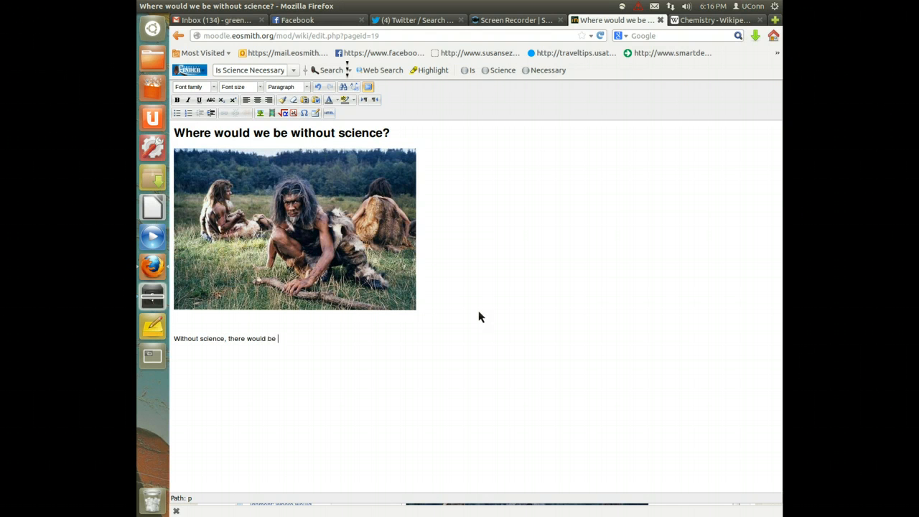
{"action": "type", "text": "no cell pho"}
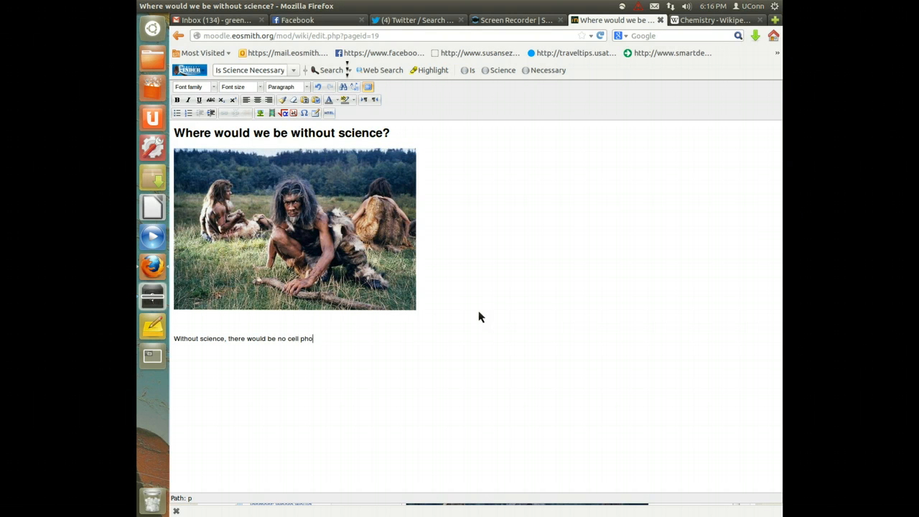
{"action": "type", "text": "nes"}
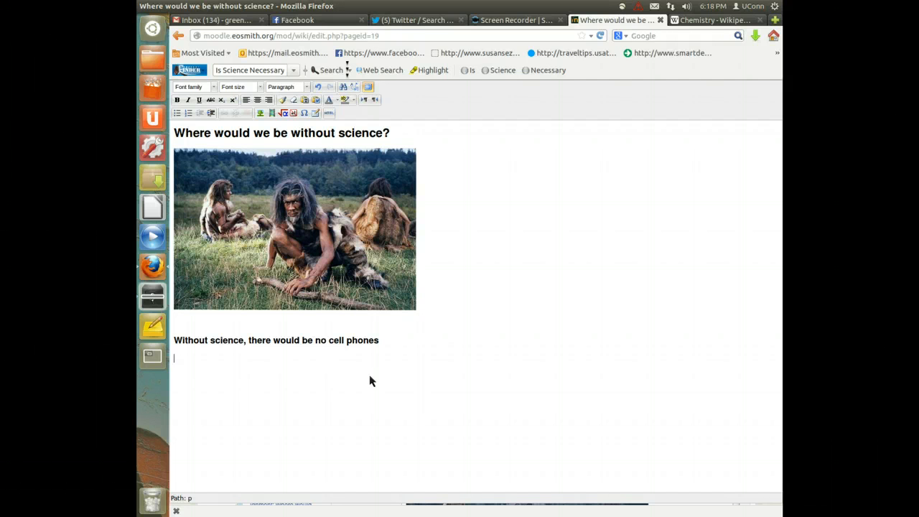
{"action": "mouse_move", "coordinate": [360, 373]}
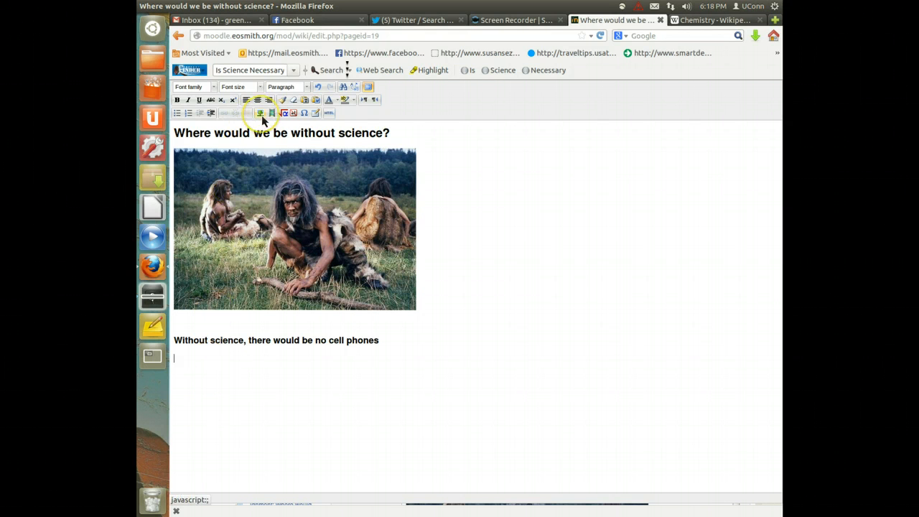
{"action": "mouse_move", "coordinate": [261, 113]}
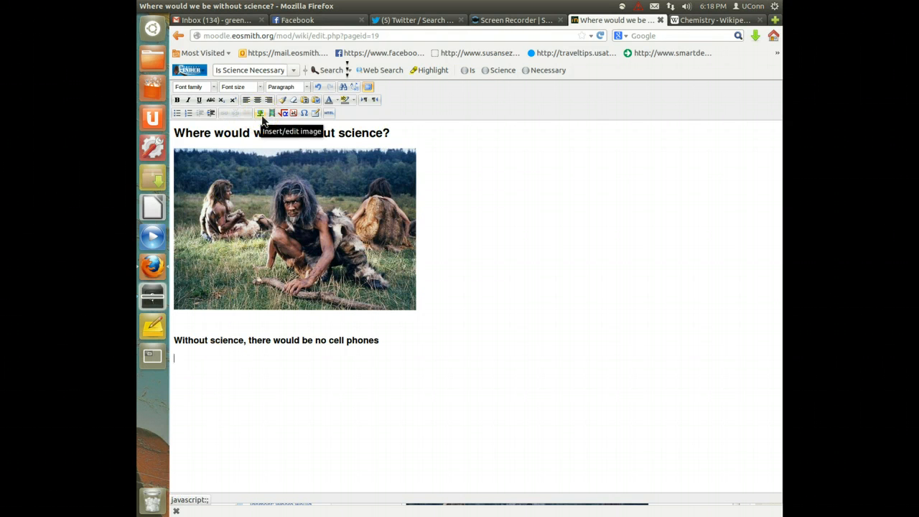
- Upload charlesdarwin.jpg via the file picker and insert it without a description
{"action": "left_click", "coordinate": [263, 113]}
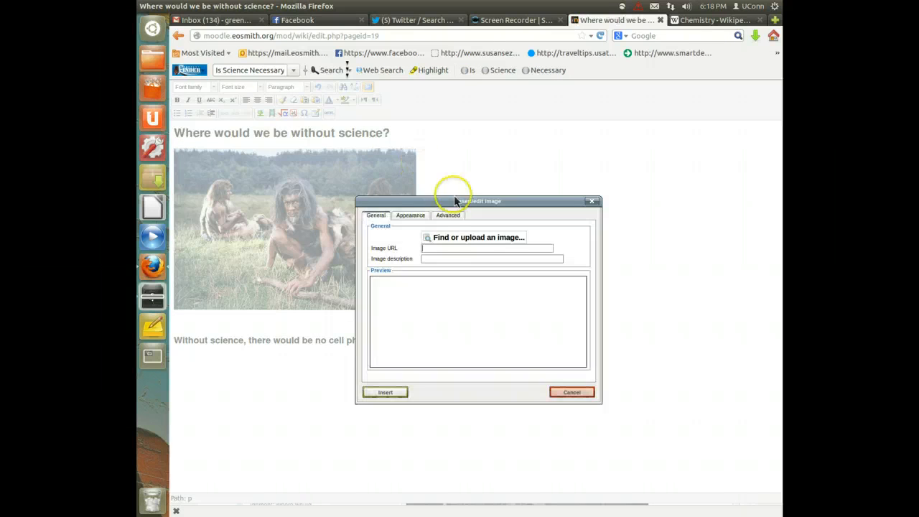
{"action": "left_click", "coordinate": [473, 237]}
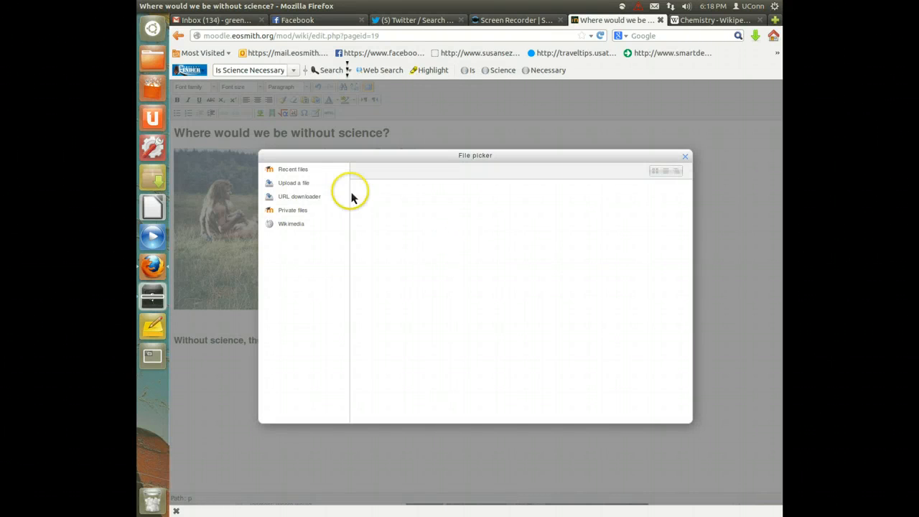
{"action": "left_click", "coordinate": [293, 182]}
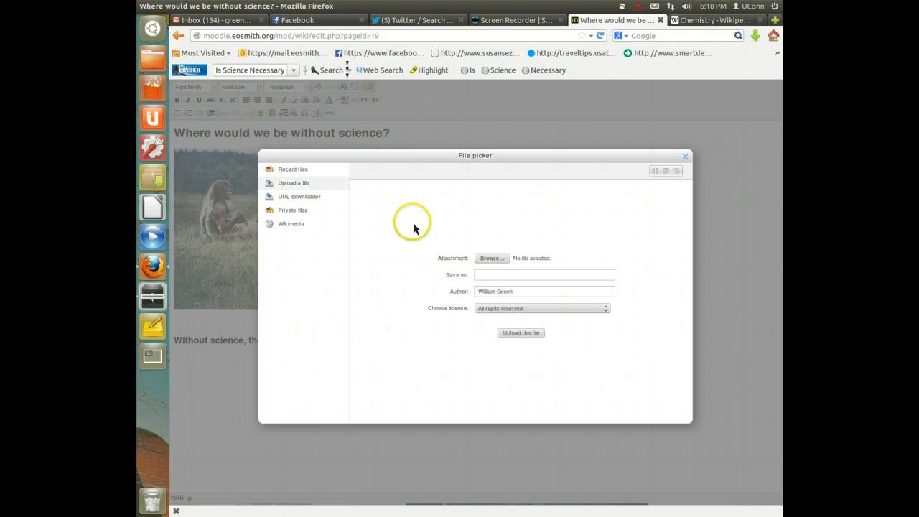
{"action": "left_click", "coordinate": [491, 258]}
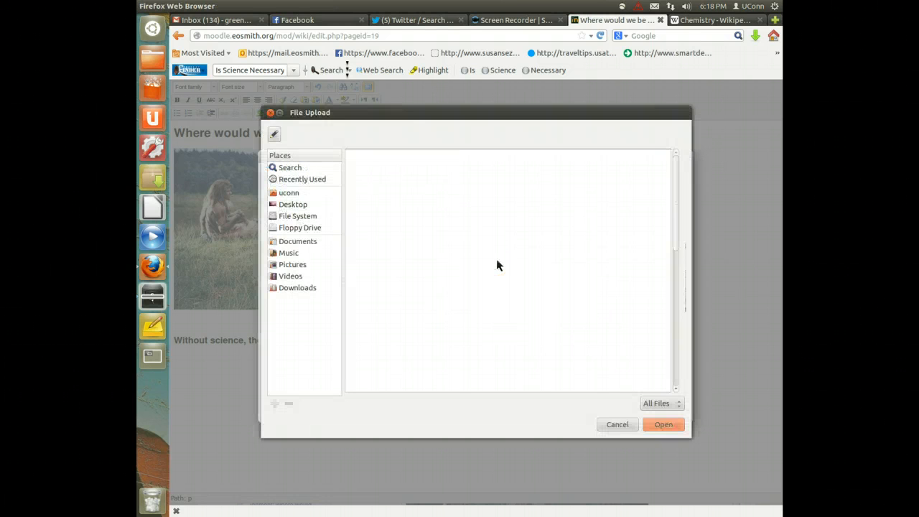
{"action": "left_click", "coordinate": [381, 225]}
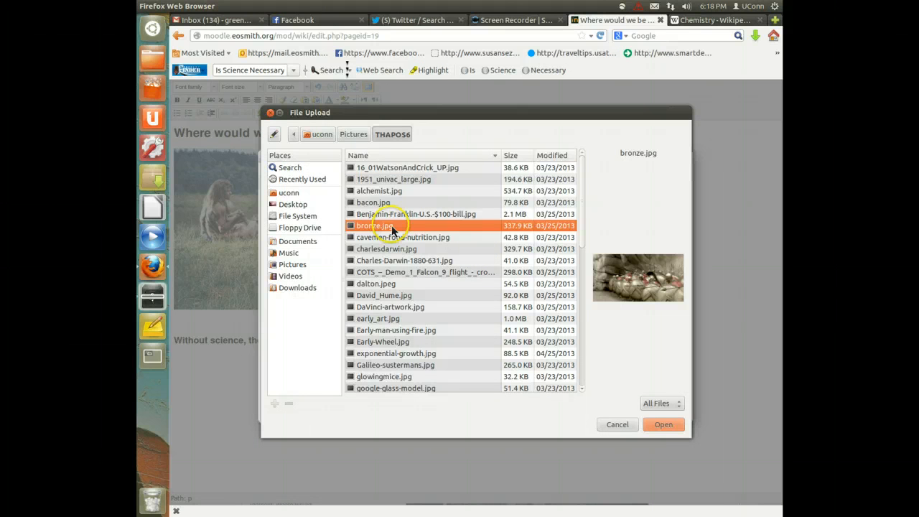
{"action": "left_click", "coordinate": [402, 237]}
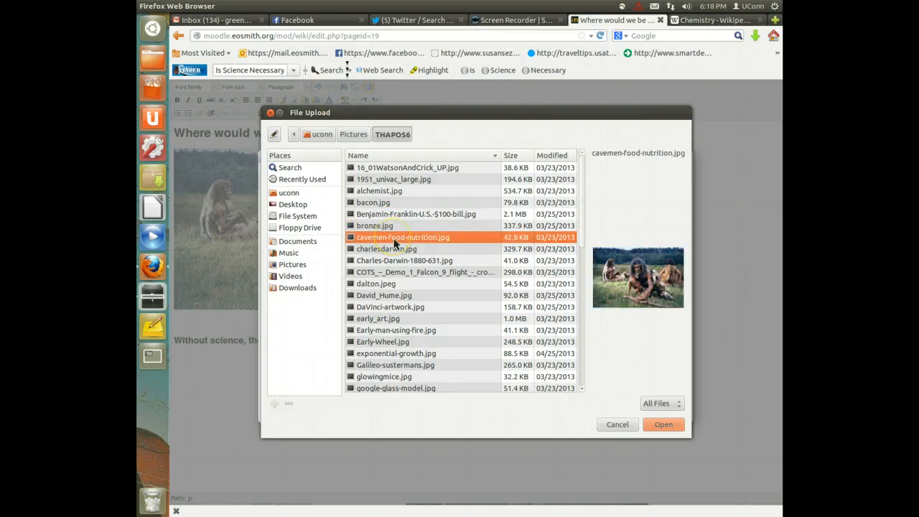
{"action": "left_click", "coordinate": [386, 248]}
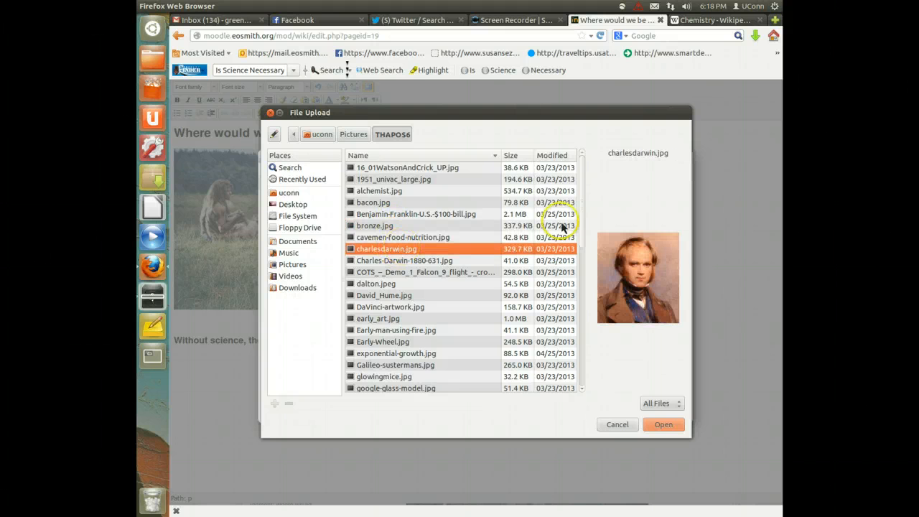
{"action": "mouse_move", "coordinate": [682, 446]}
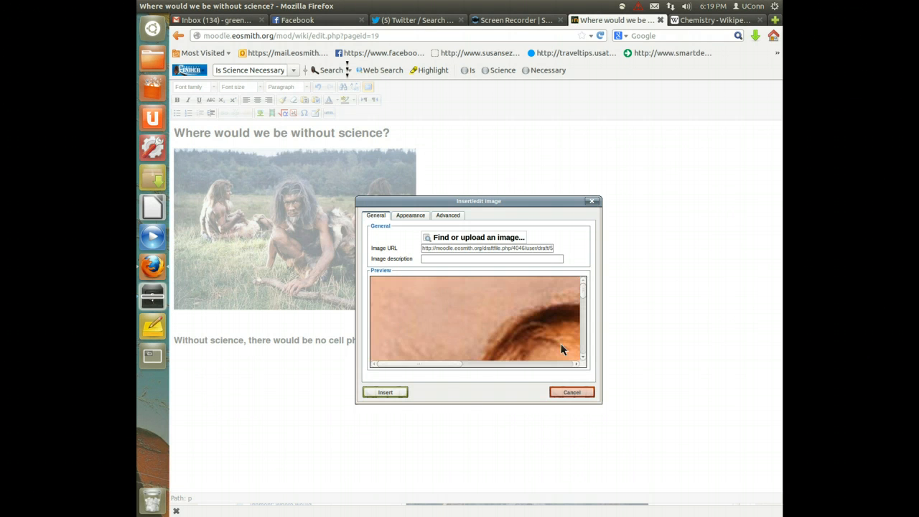
{"action": "left_click", "coordinate": [384, 391]}
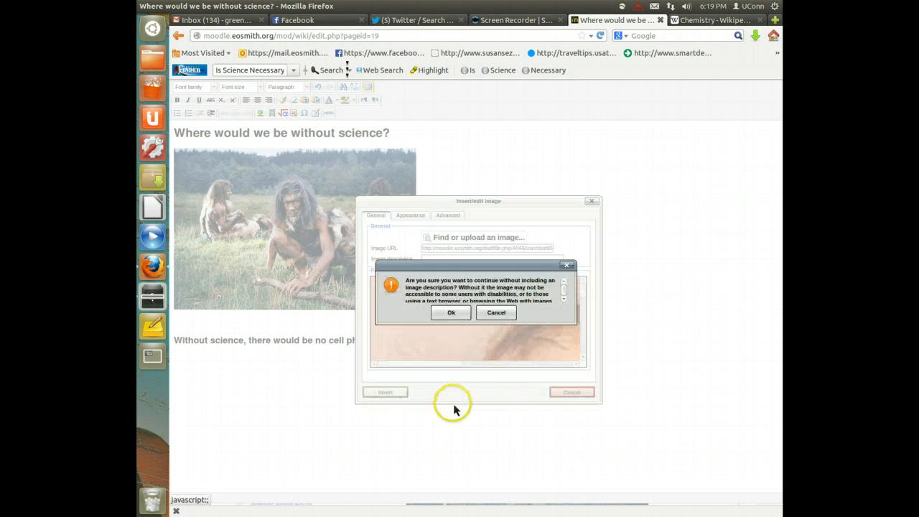
{"action": "left_click", "coordinate": [451, 313]}
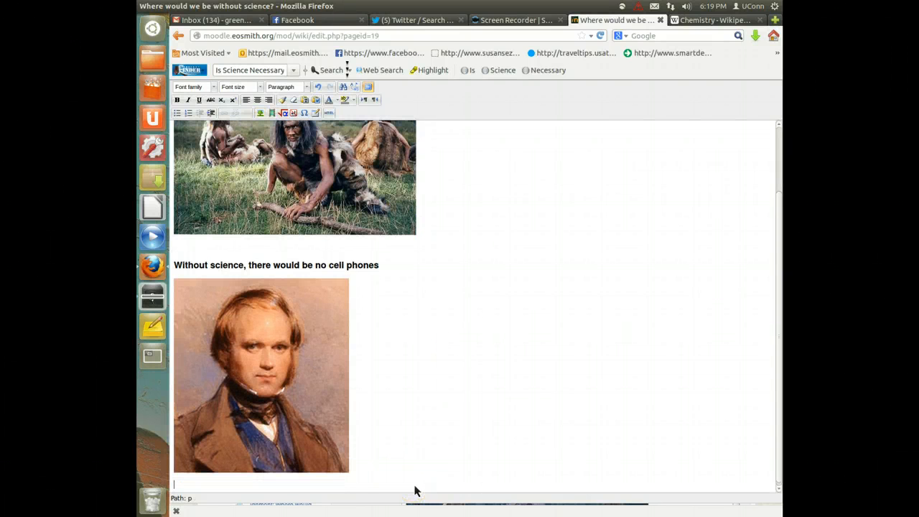
- Type 'Cell phones were created by Charles Darwin.' beneath the portrait
{"action": "left_click", "coordinate": [436, 446]}
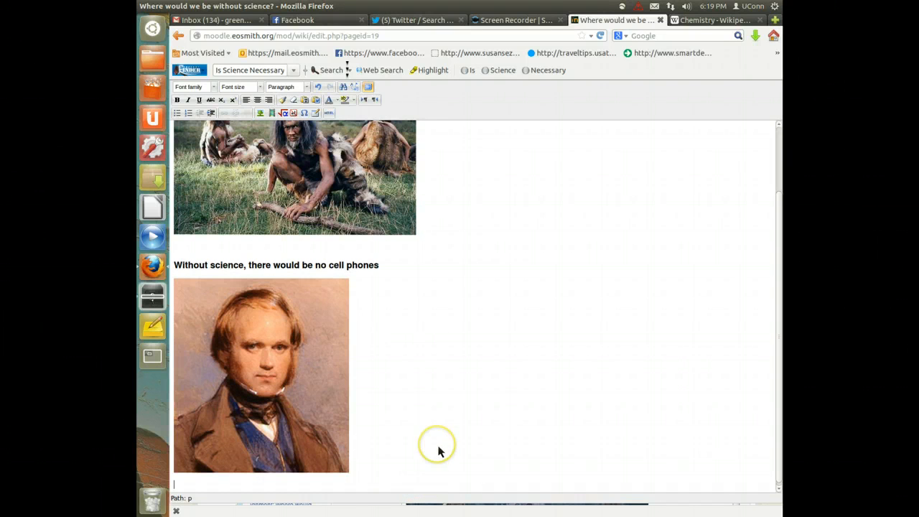
{"action": "type", "text": "cell phones were"}
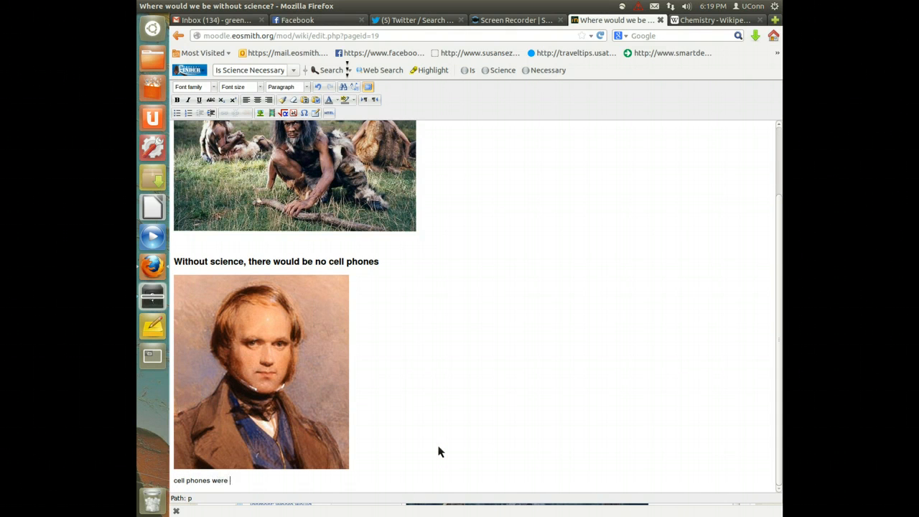
{"action": "type", "text": "created by"}
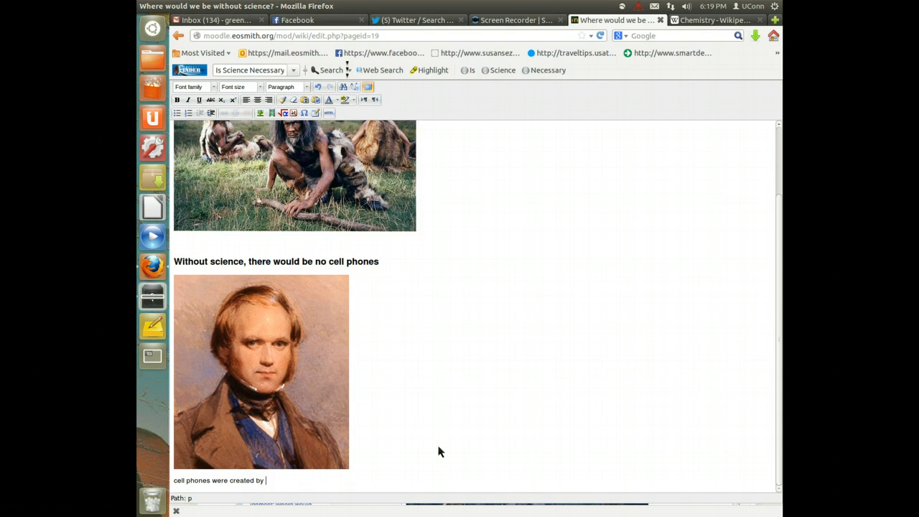
{"action": "type", "text": "Charles dar"}
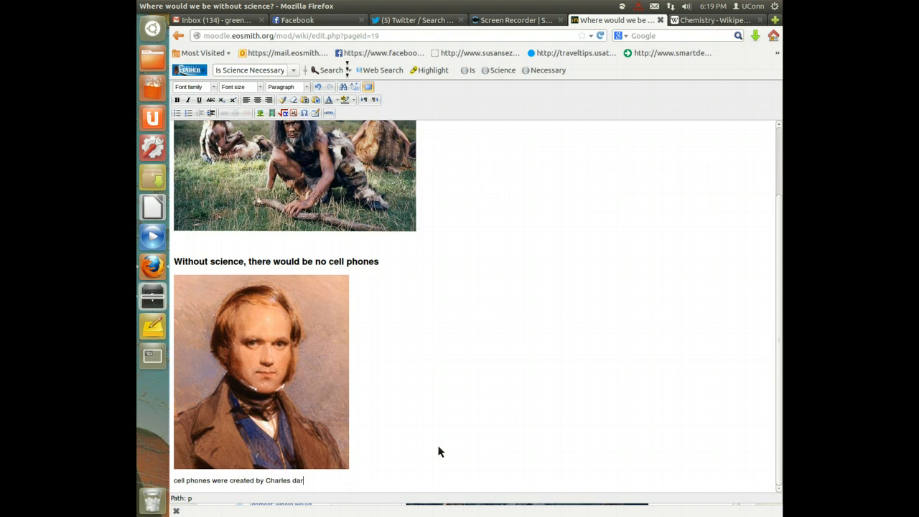
{"action": "type", "text": "win."}
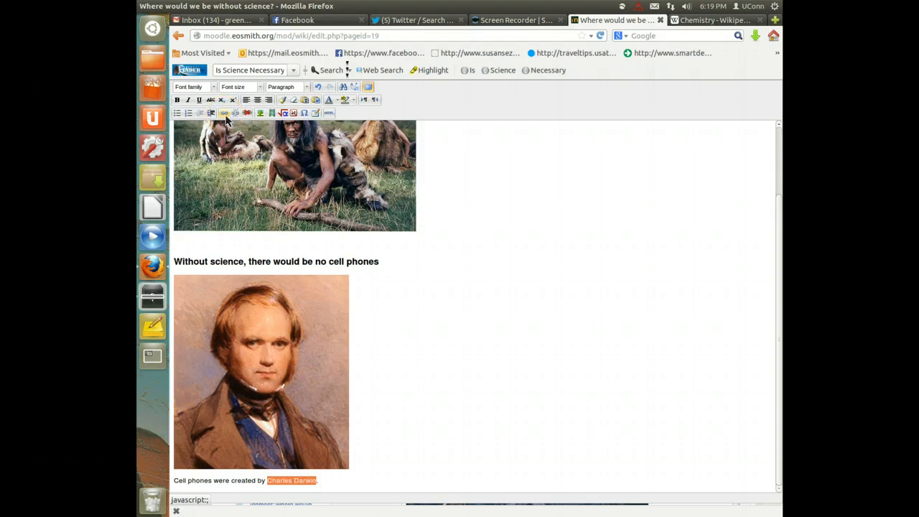
- Link 'Charles Darwin' in the caption to a typed http web address
{"action": "left_click", "coordinate": [223, 113]}
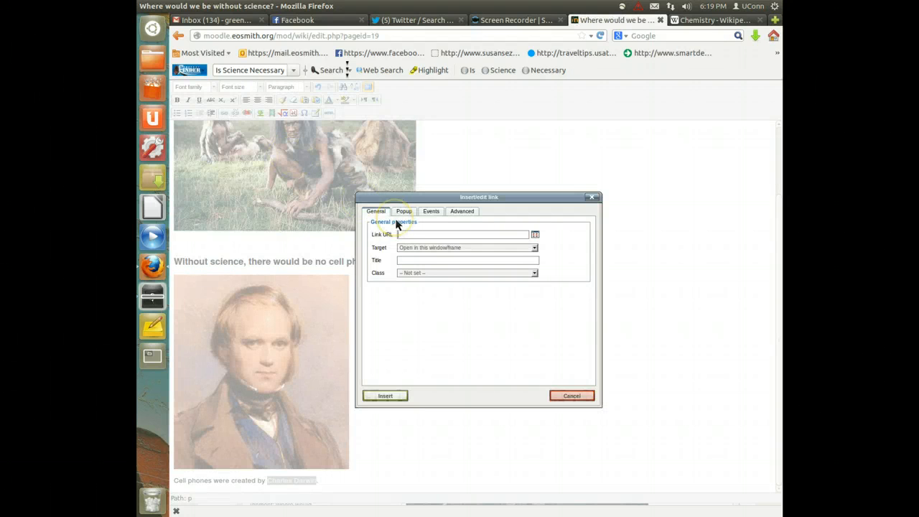
{"action": "type", "text": "https://www"}
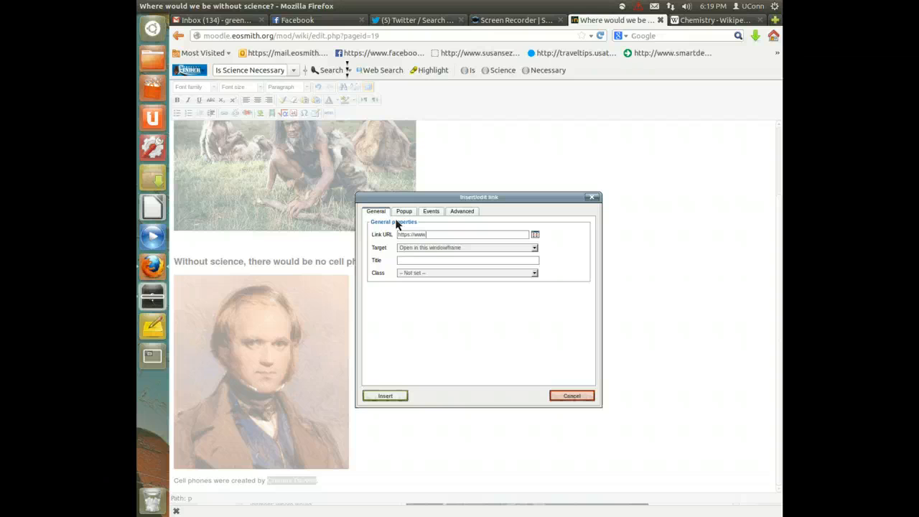
{"action": "type", "text": "thatsnottrue.com"}
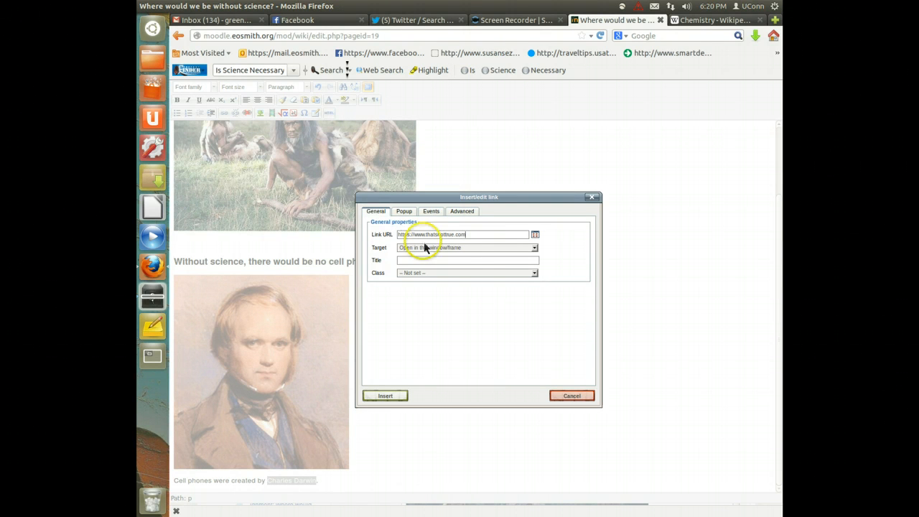
{"action": "left_click", "coordinate": [384, 395]}
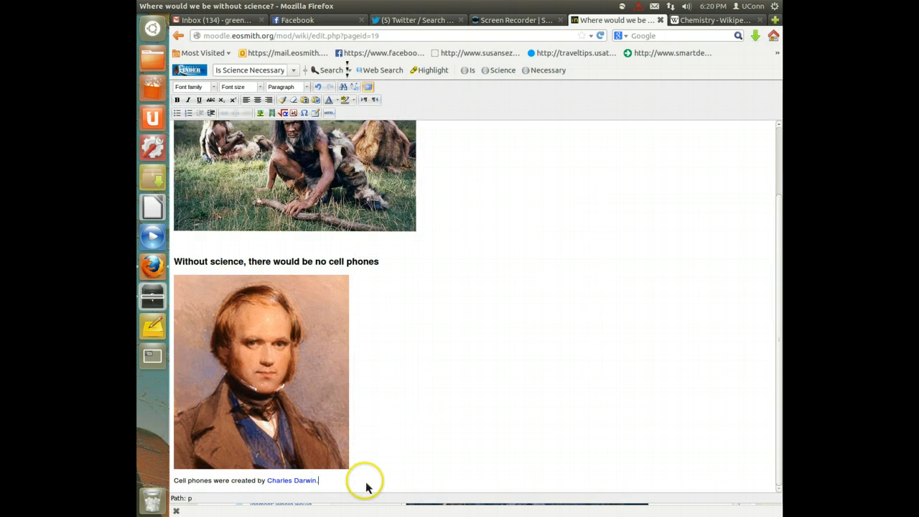
- Put the cursor in the heading line and open the Insert Moodle media dialog
{"action": "scroll", "scroll_direction": "down", "scroll_amount": 3}
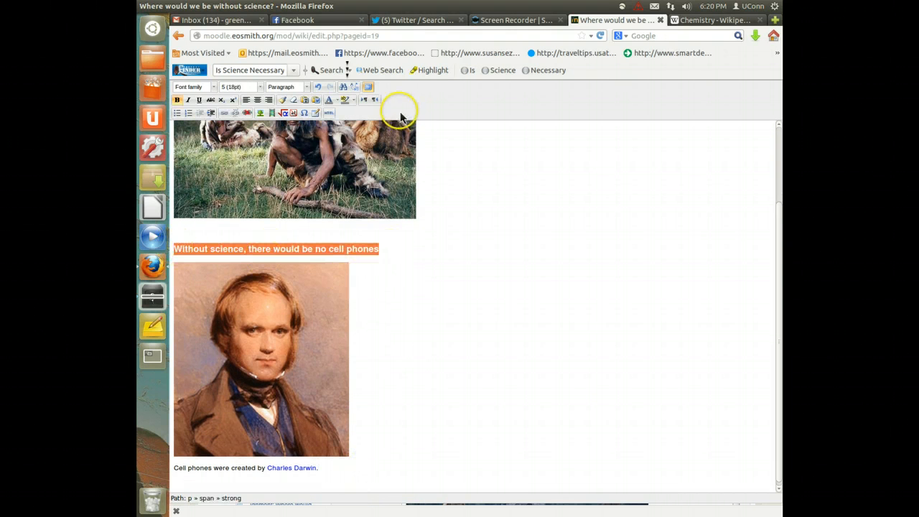
{"action": "left_click", "coordinate": [328, 100]}
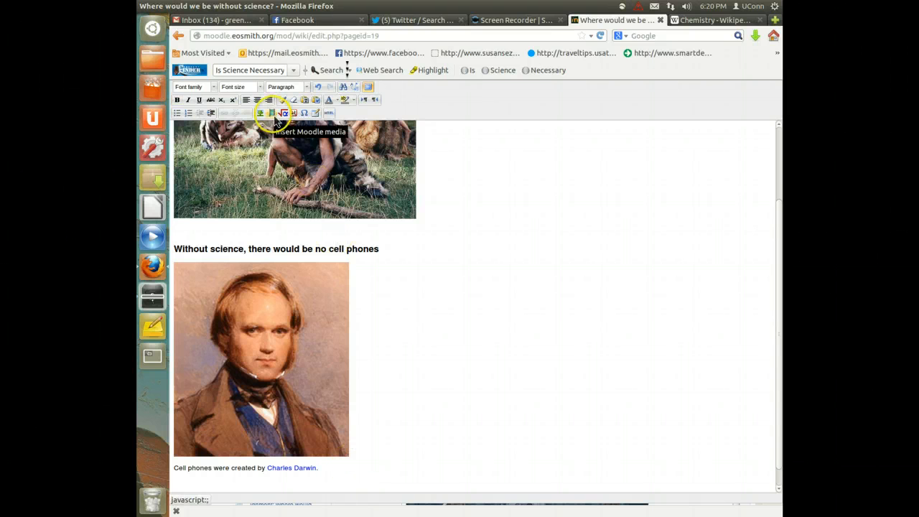
{"action": "left_click", "coordinate": [273, 113]}
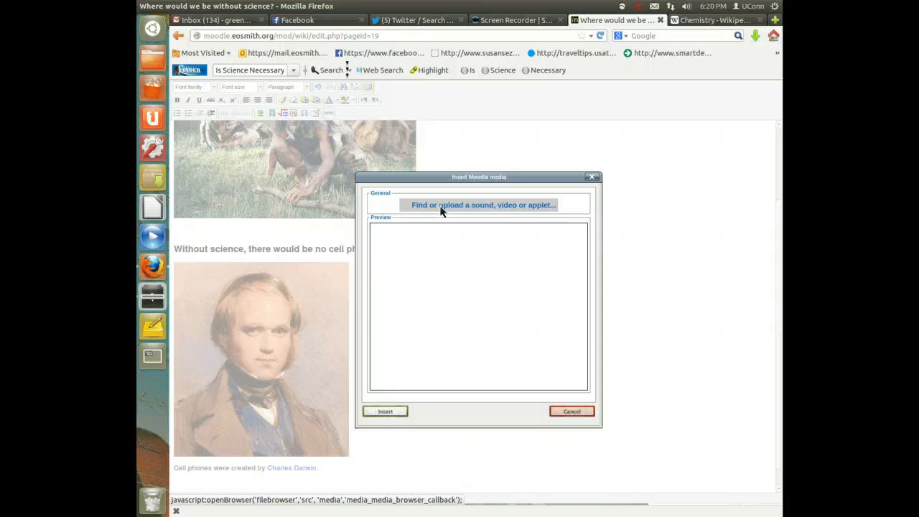
- Browse for a video, check recent files, then search YouTube for 'char'
{"action": "left_click", "coordinate": [482, 205]}
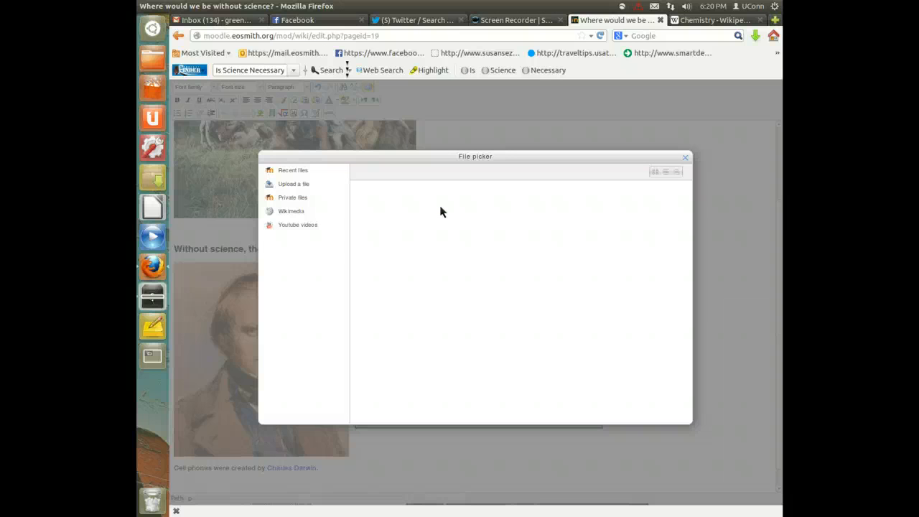
{"action": "left_click", "coordinate": [293, 170]}
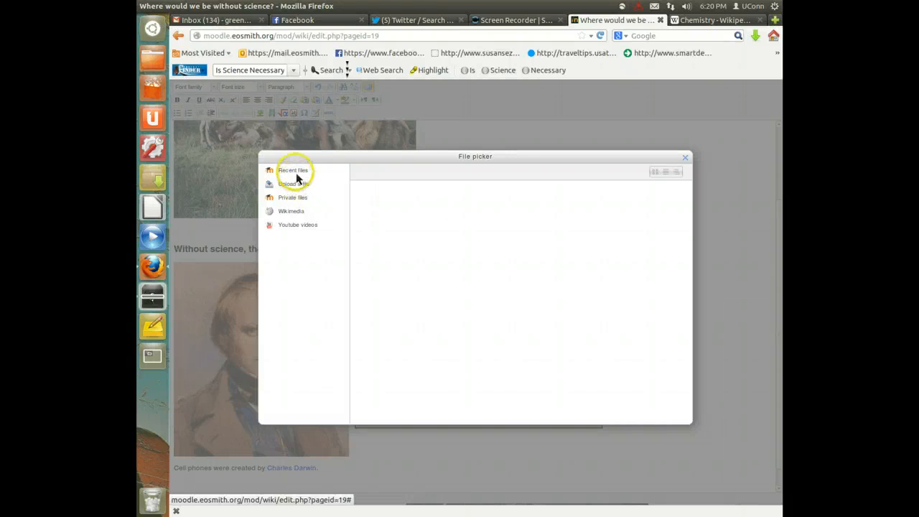
{"action": "left_click", "coordinate": [297, 225]}
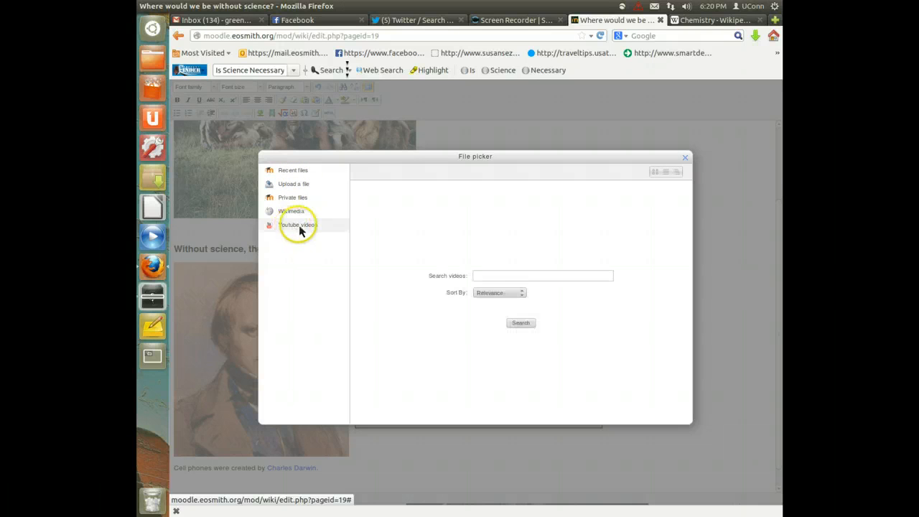
{"action": "mouse_move", "coordinate": [517, 296]}
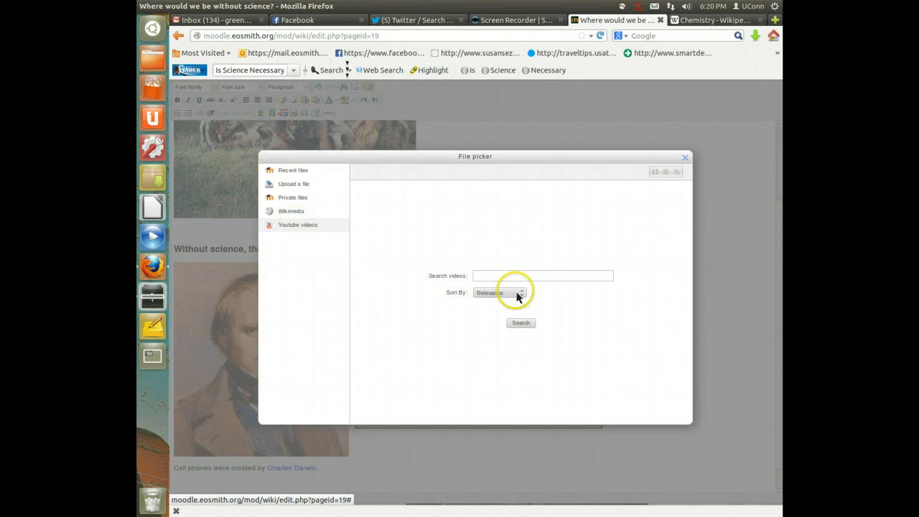
{"action": "type", "text": "char"}
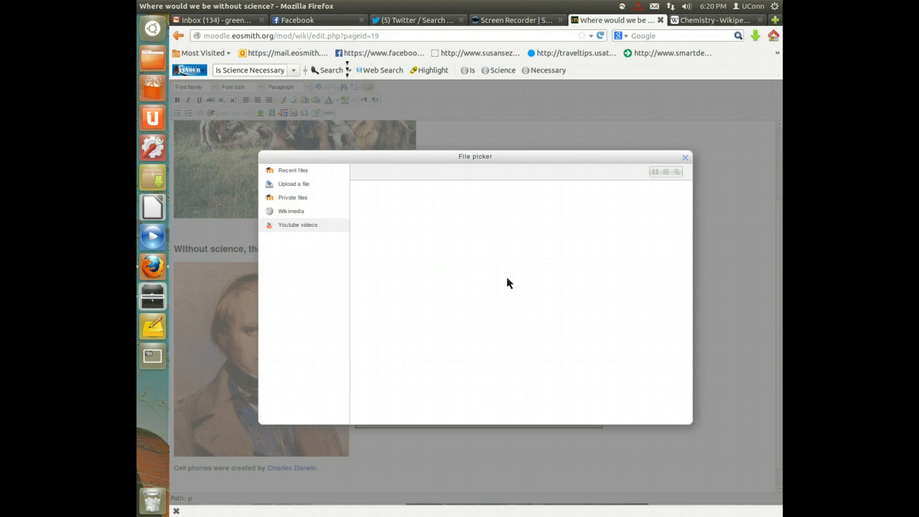
{"action": "left_click", "coordinate": [297, 225]}
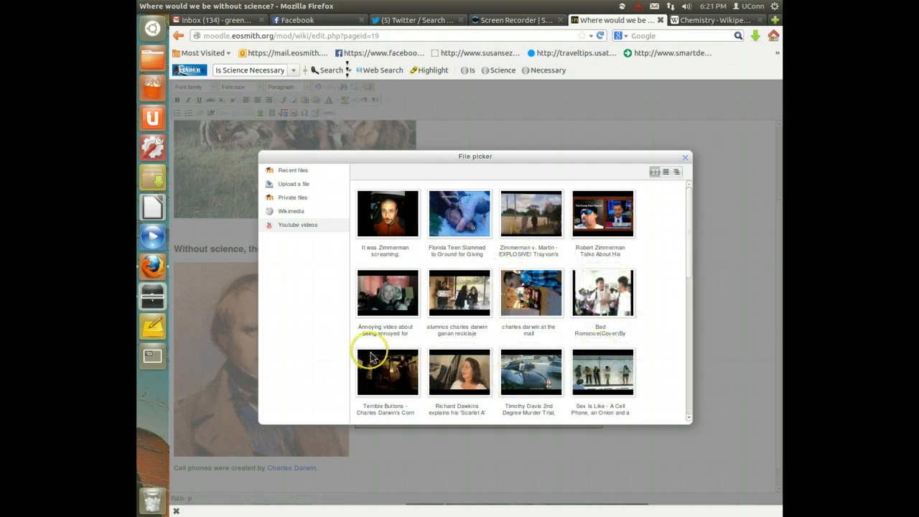
{"action": "mouse_move", "coordinate": [374, 312]}
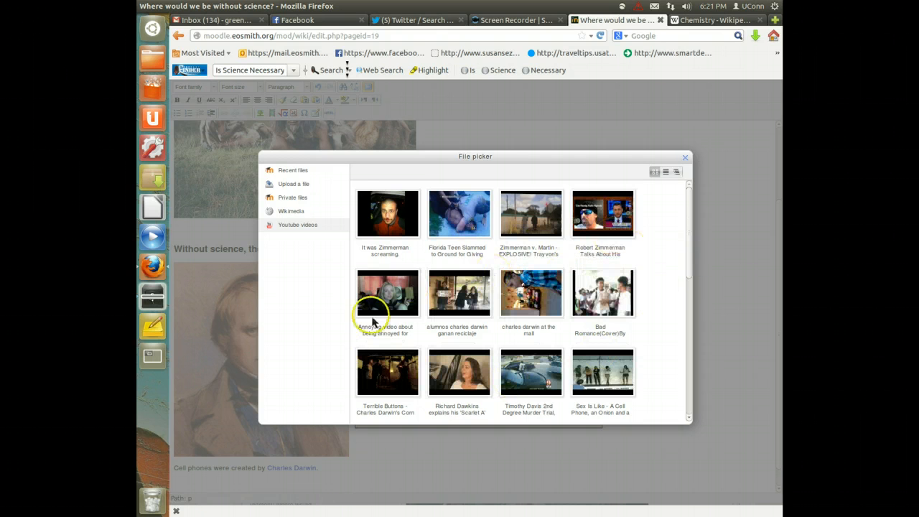
{"action": "mouse_move", "coordinate": [560, 305]}
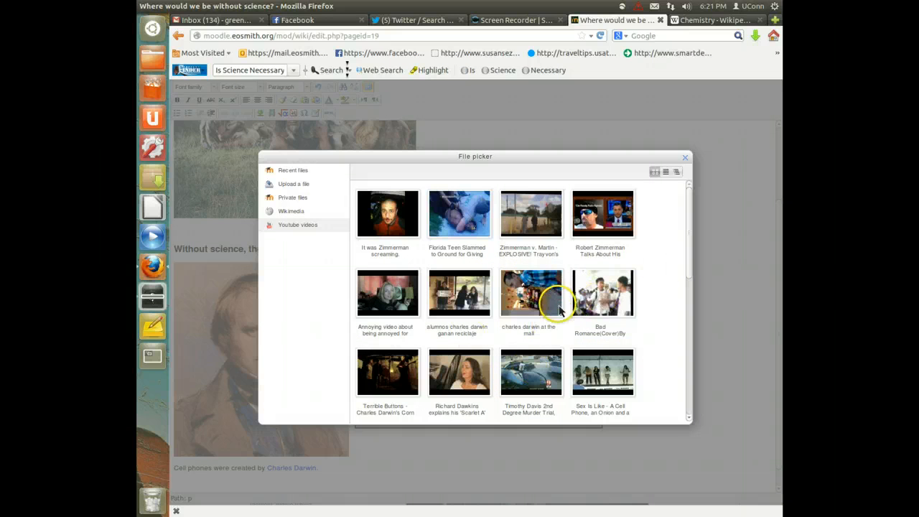
{"action": "mouse_move", "coordinate": [603, 214]}
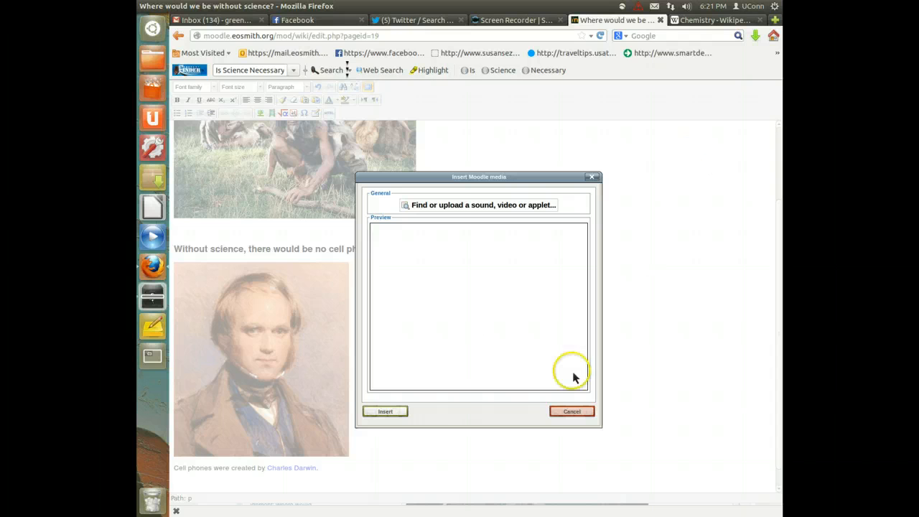
- Cancel the media dialog and scroll back to the Darwin portrait
{"action": "left_click", "coordinate": [571, 411]}
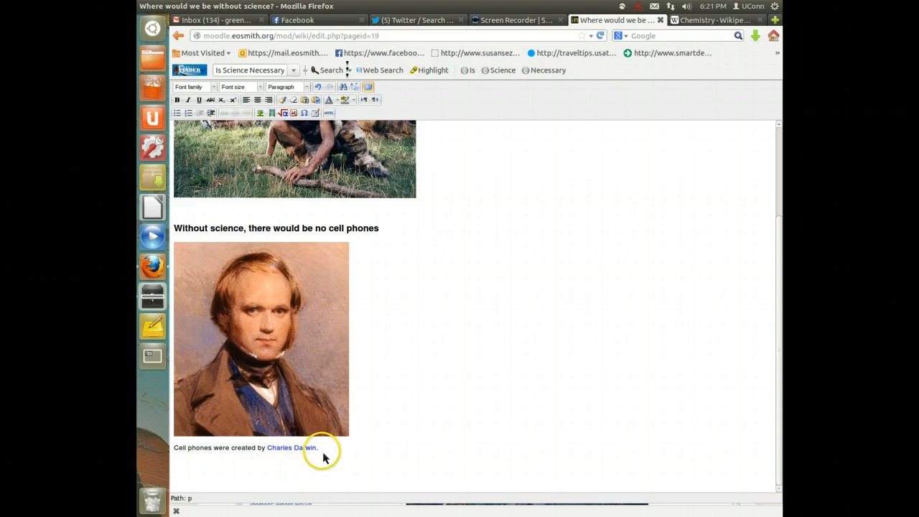
{"action": "mouse_move", "coordinate": [433, 444]}
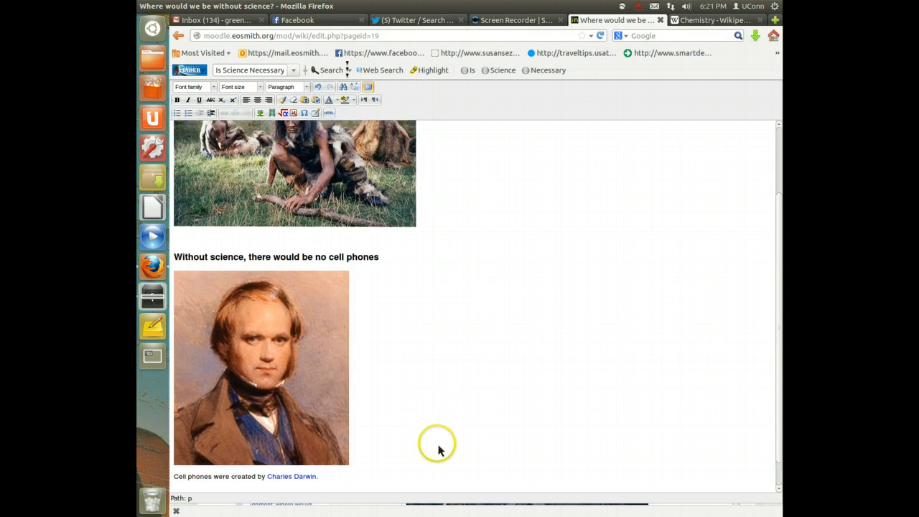
{"action": "scroll", "scroll_direction": "down", "scroll_amount": 3}
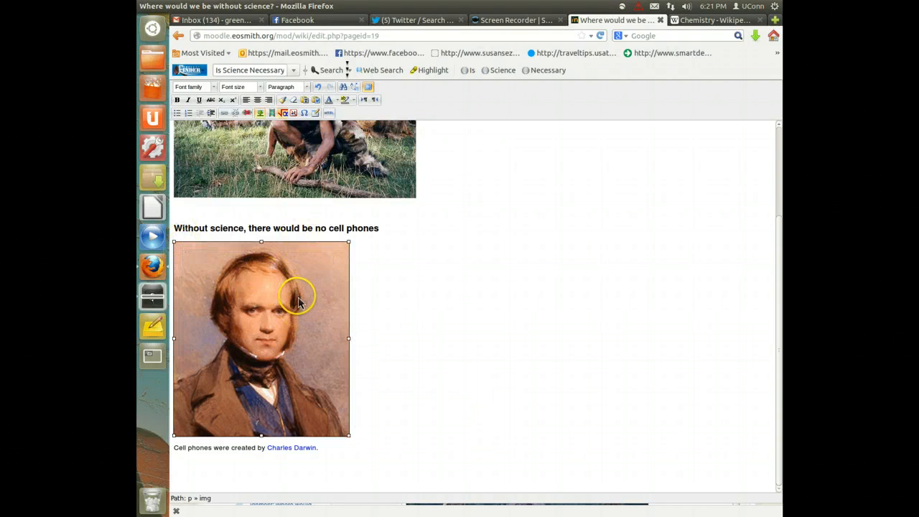
- Left-align the Darwin portrait through its image options, then click into the caption
{"action": "right_click", "coordinate": [297, 295]}
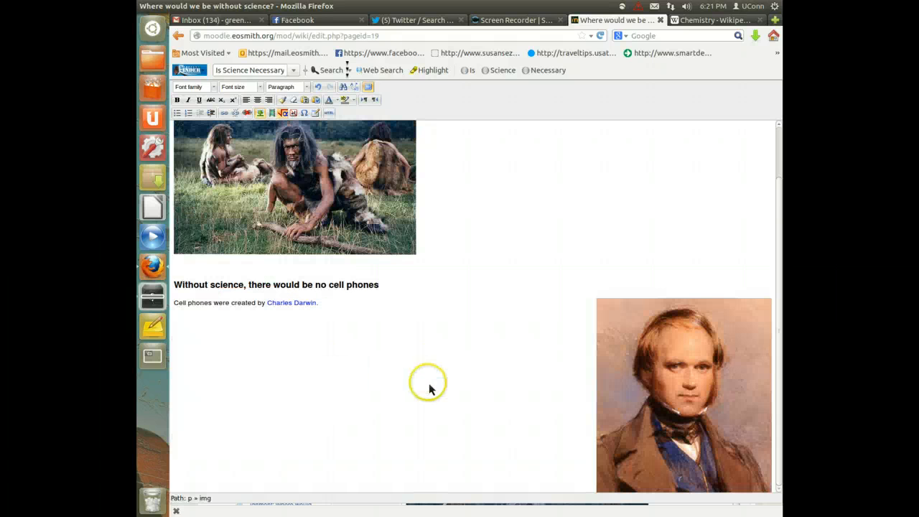
{"action": "left_click", "coordinate": [654, 409]}
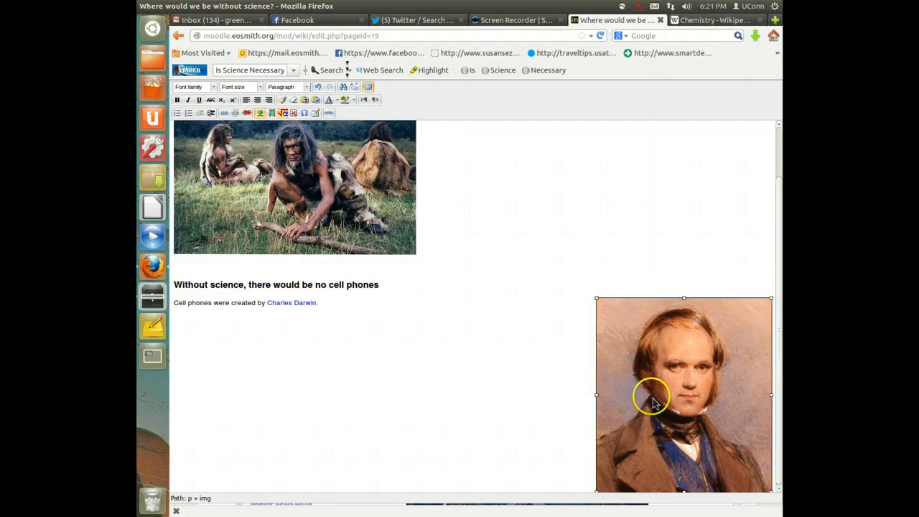
{"action": "right_click", "coordinate": [652, 400]}
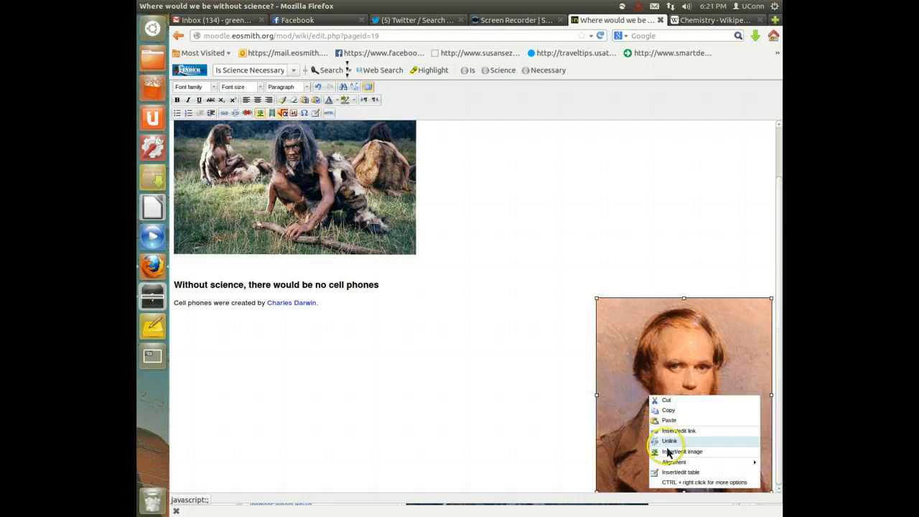
{"action": "mouse_move", "coordinate": [673, 462]}
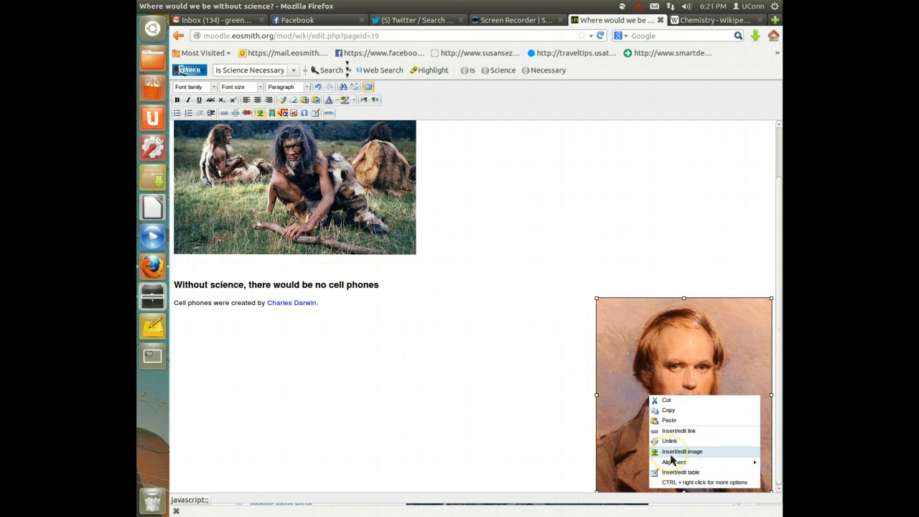
{"action": "left_click", "coordinate": [681, 451]}
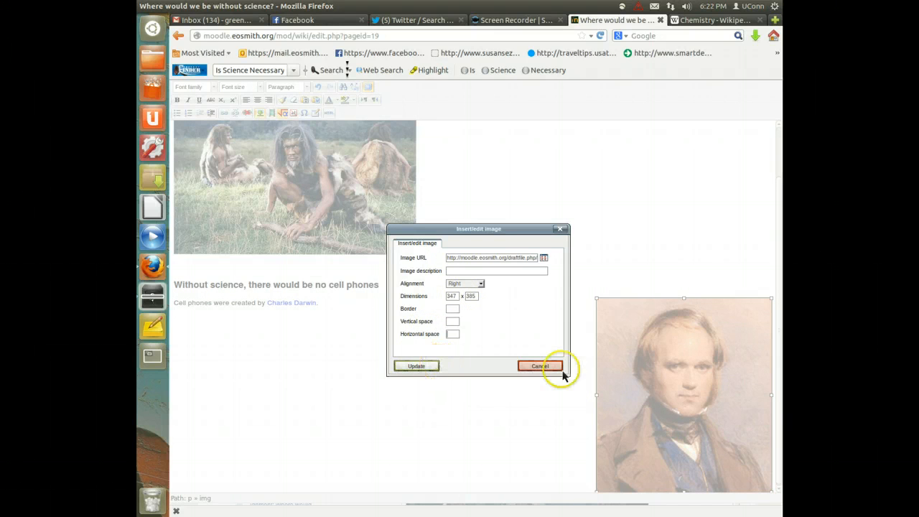
{"action": "left_click", "coordinate": [539, 365]}
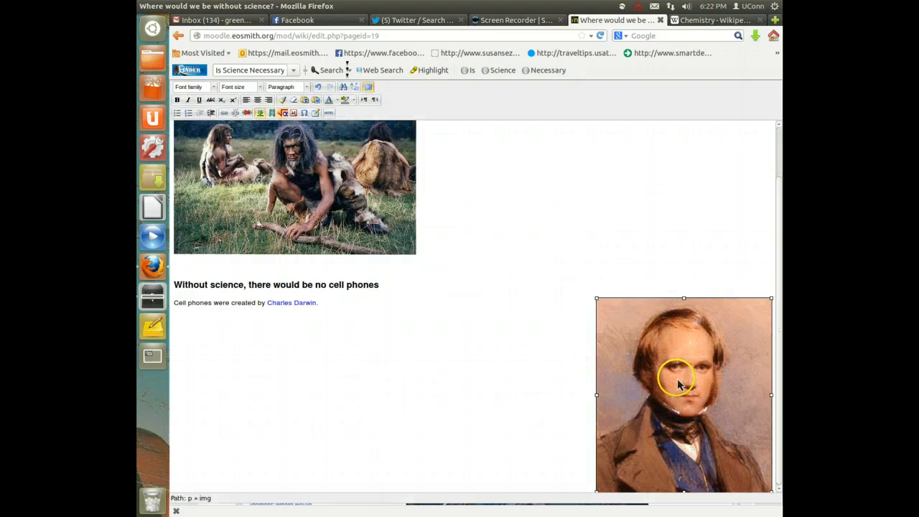
{"action": "right_click", "coordinate": [675, 384]}
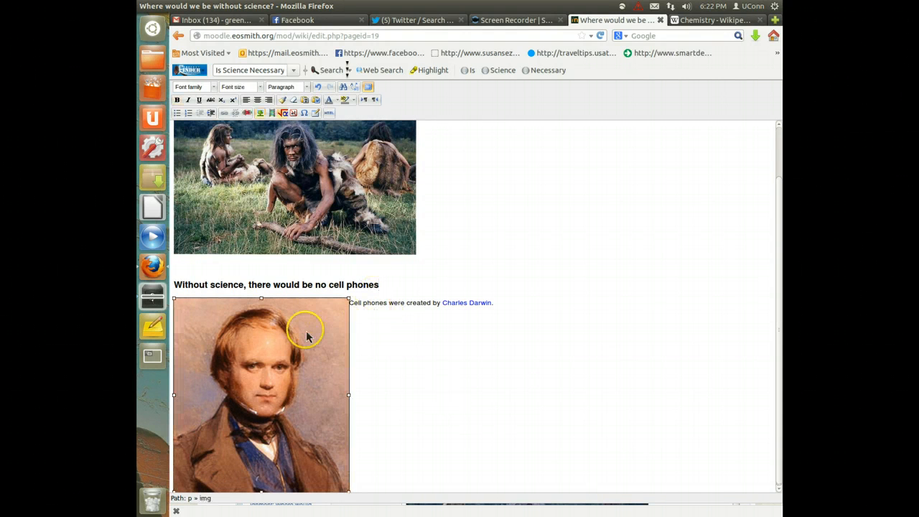
{"action": "right_click", "coordinate": [306, 331]}
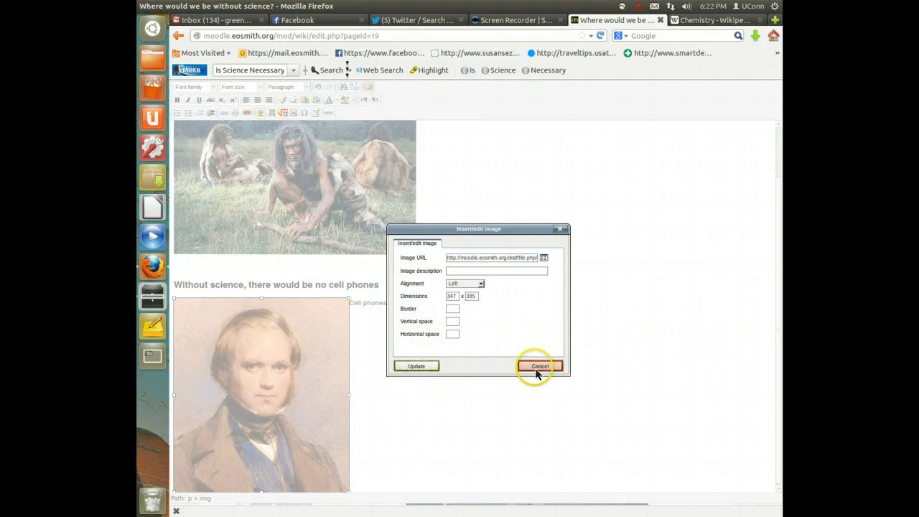
{"action": "left_click", "coordinate": [539, 365]}
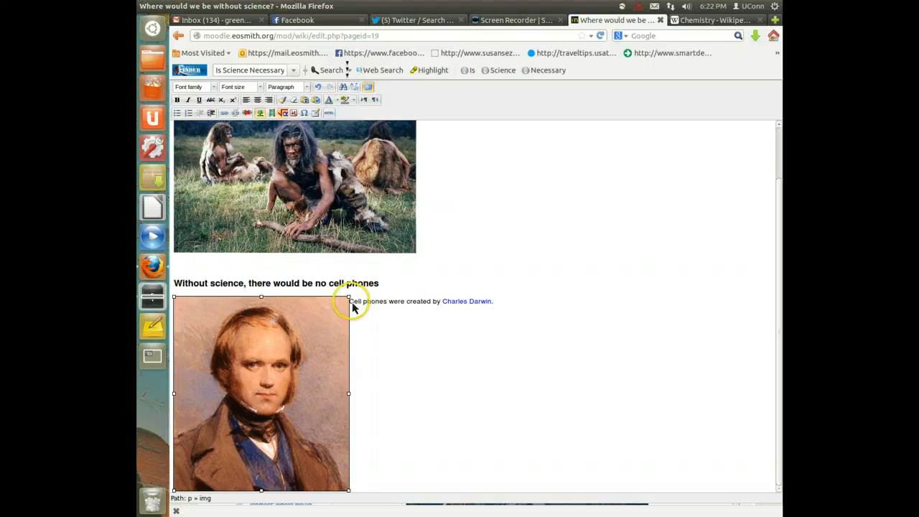
{"action": "left_click", "coordinate": [429, 296]}
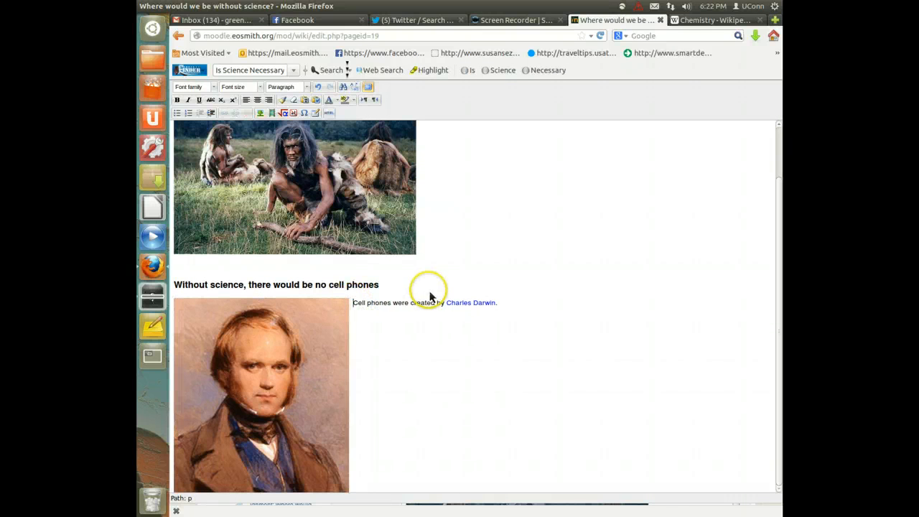
{"action": "mouse_move", "coordinate": [512, 265]}
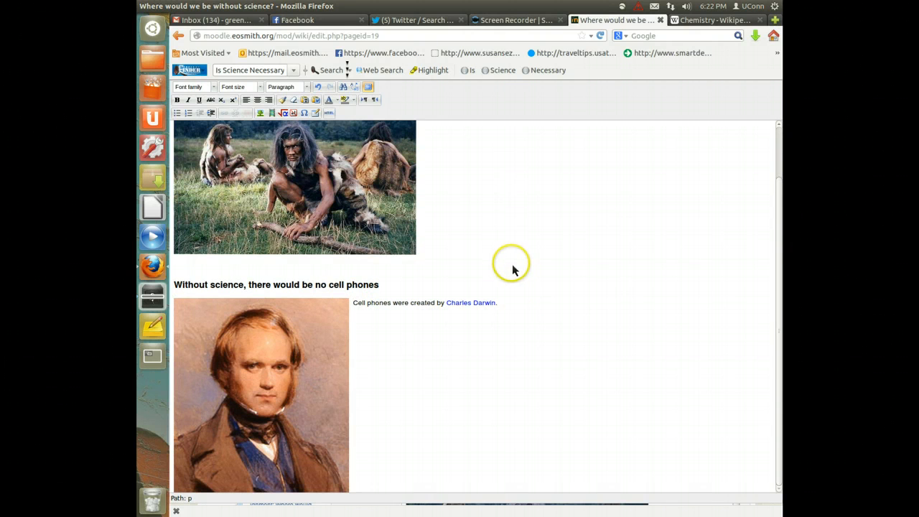
{"action": "mouse_move", "coordinate": [778, 290]}
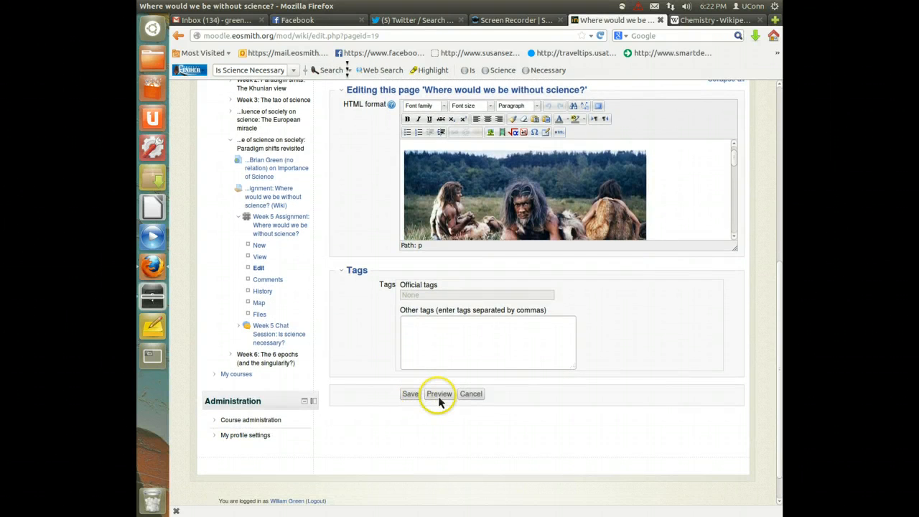
- Preview the wiki page with the Darwin portrait beside its caption, then save the changes
{"action": "left_click", "coordinate": [440, 394]}
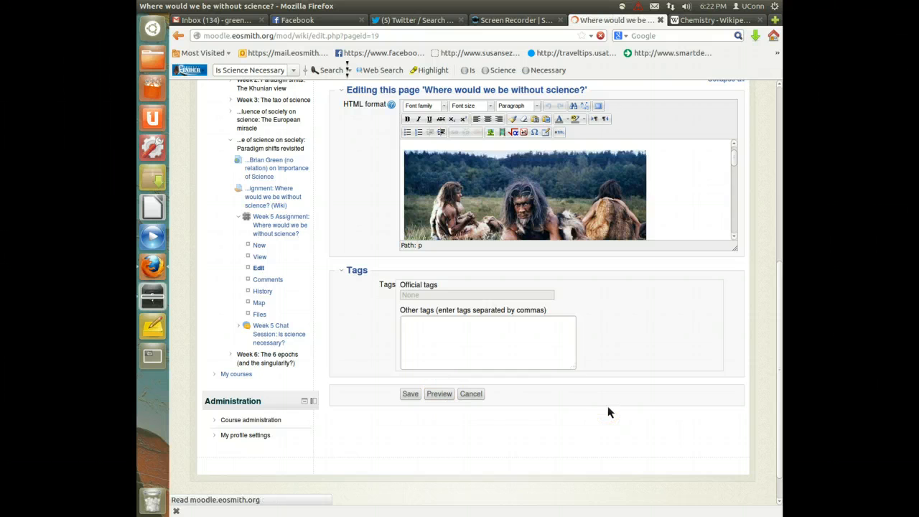
{"action": "left_click", "coordinate": [439, 393]}
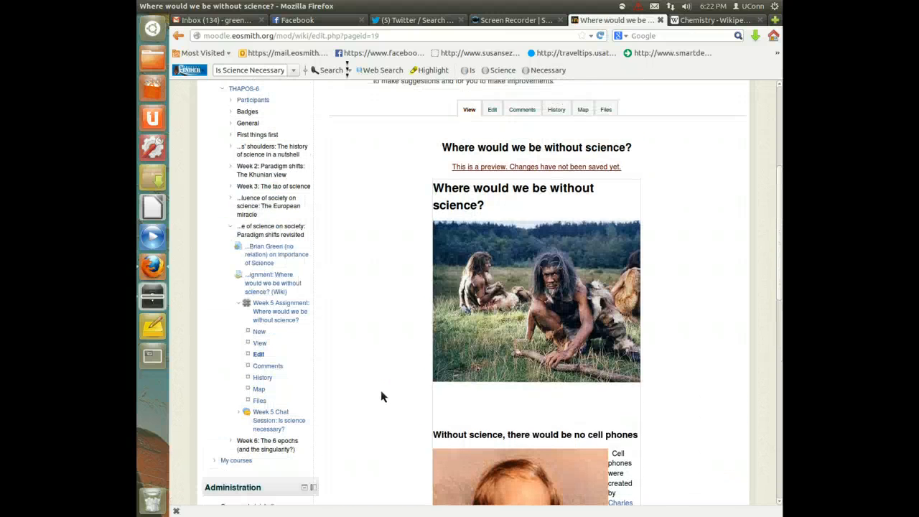
{"action": "scroll", "scroll_direction": "down", "scroll_amount": 3}
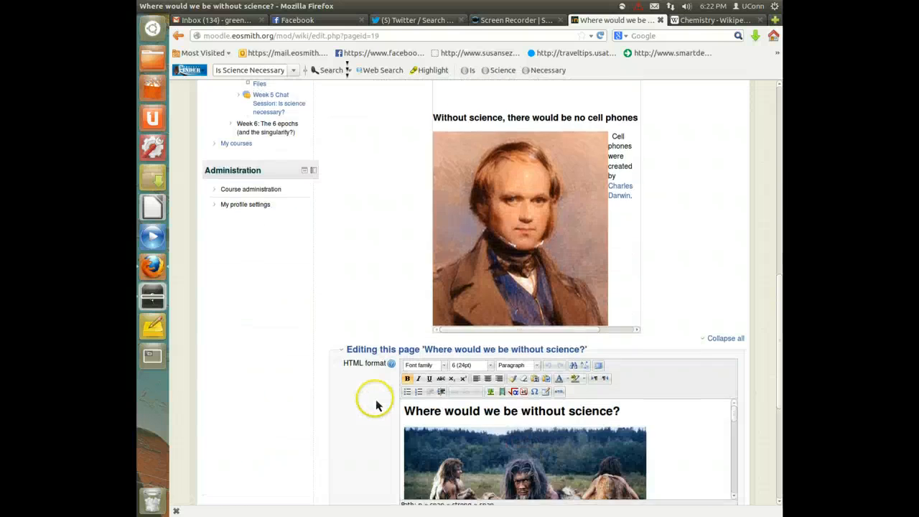
{"action": "scroll", "scroll_direction": "down", "scroll_amount": 3}
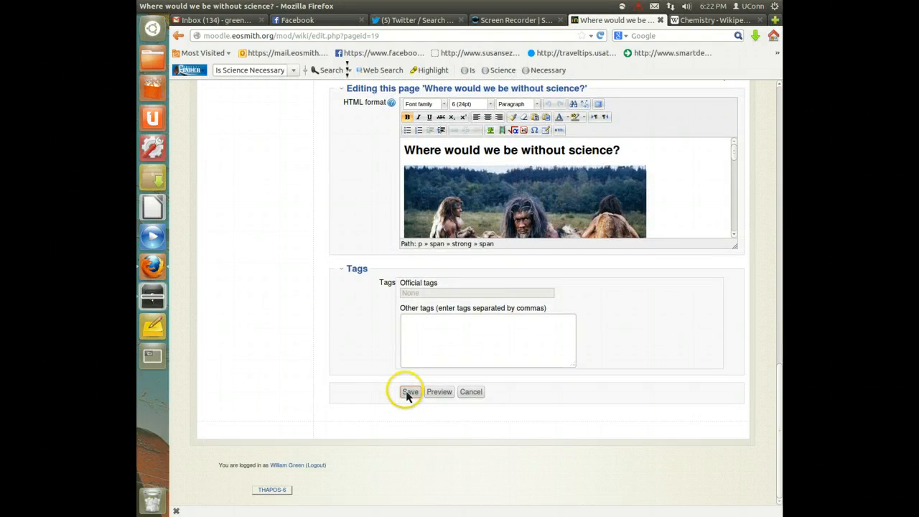
{"action": "left_click", "coordinate": [410, 391]}
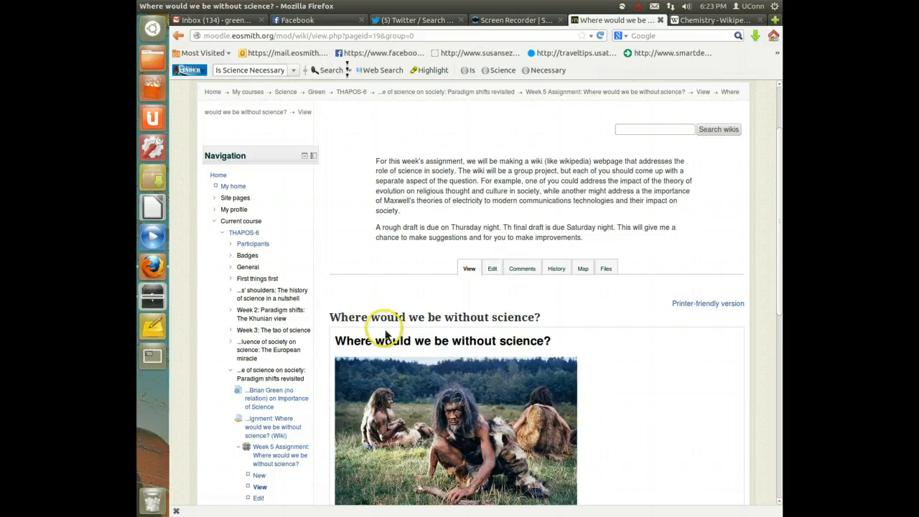
- Scroll through the saved wiki page, then switch to the Screencast-O-Matic tab
{"action": "scroll", "scroll_direction": "down", "scroll_amount": 3}
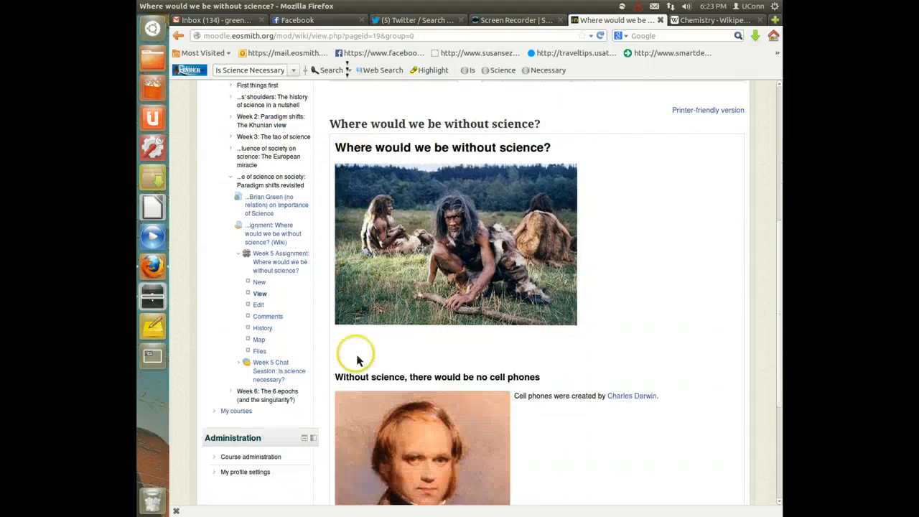
{"action": "scroll", "scroll_direction": "down", "scroll_amount": 3}
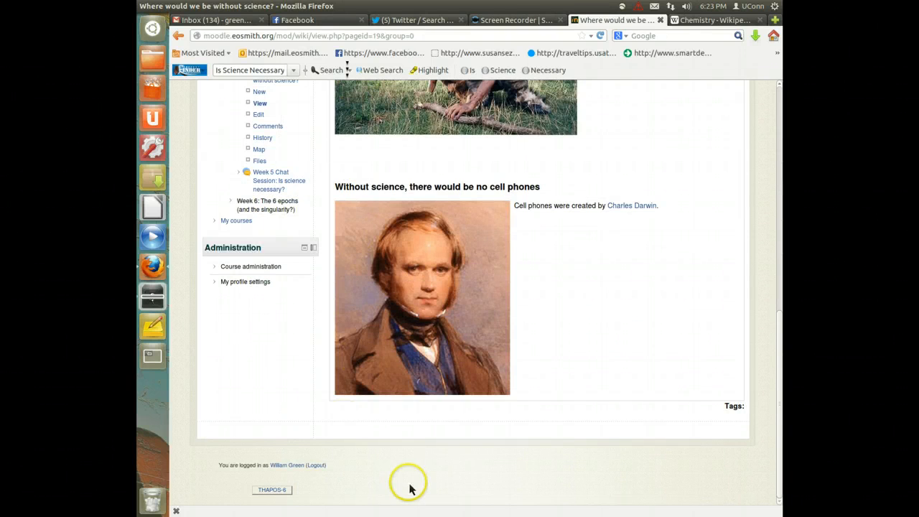
{"action": "left_click", "coordinate": [512, 20]}
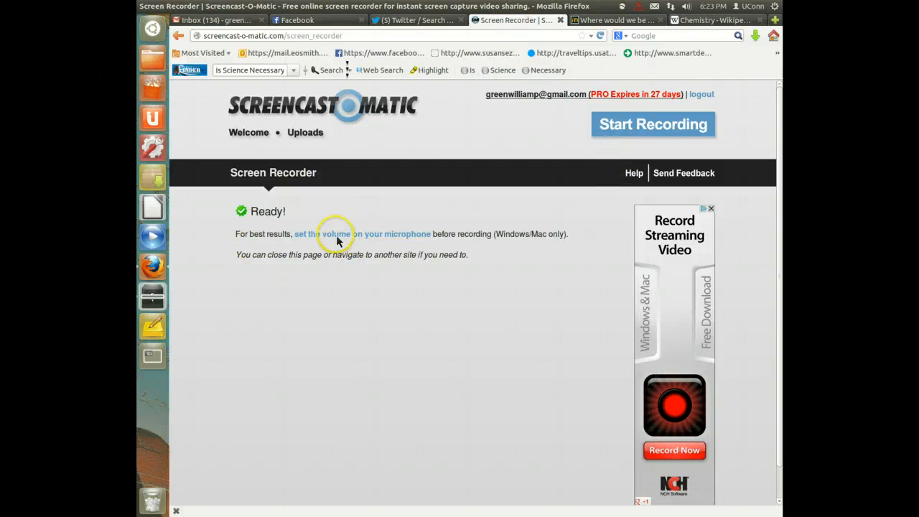
{"action": "mouse_move", "coordinate": [638, 129]}
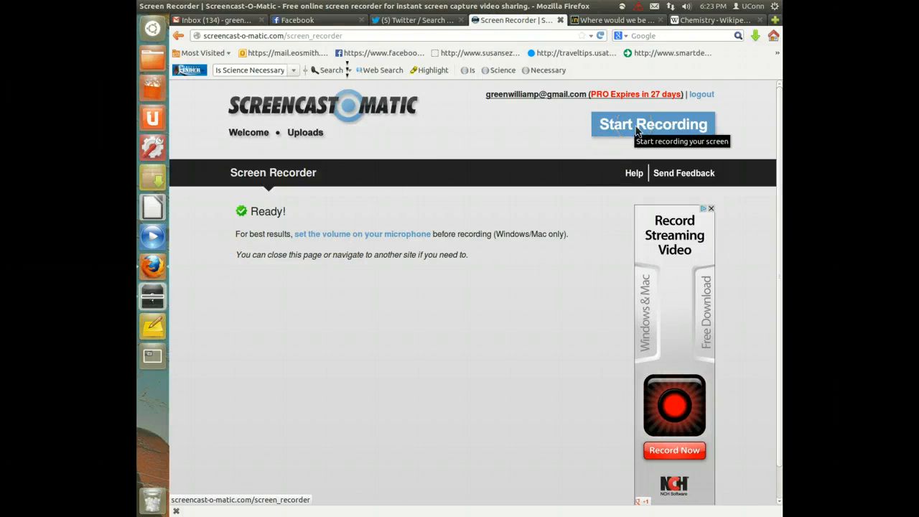
- Attempt Start Recording twice in Screencast-O-Matic, getting a recorder-already-running message
{"action": "left_click", "coordinate": [653, 124]}
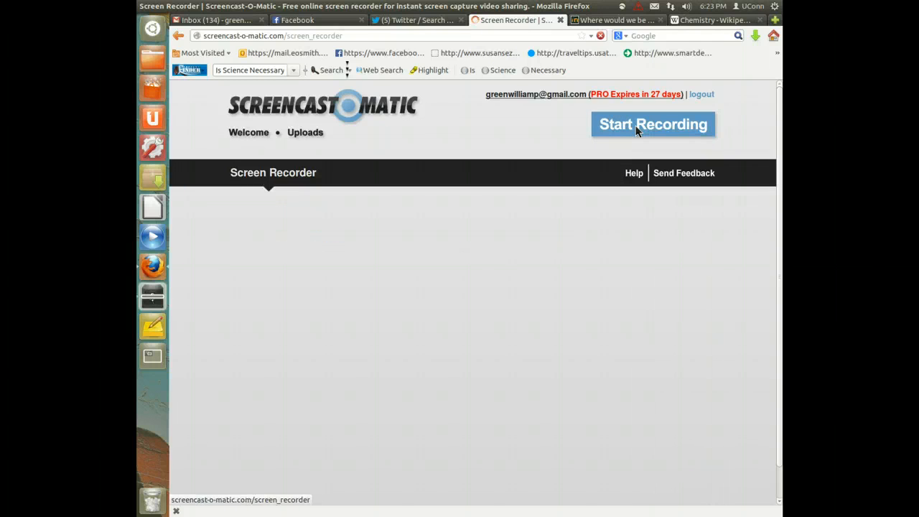
{"action": "left_click", "coordinate": [652, 124]}
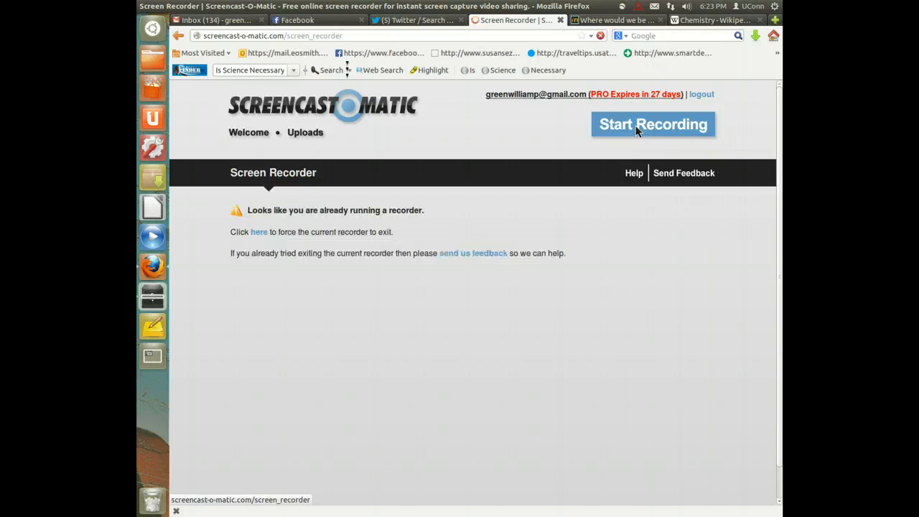